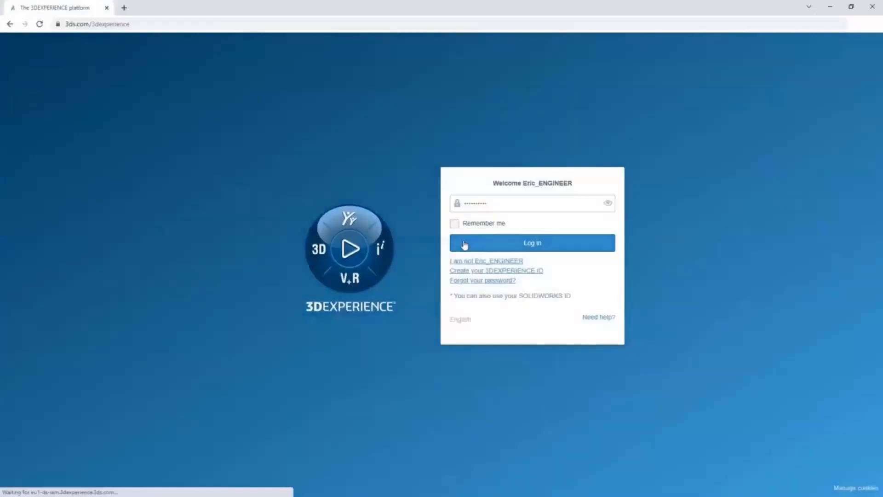
# - Sign in and set the Complete Product Specification Document task to In Work
pyautogui.click(532, 243)
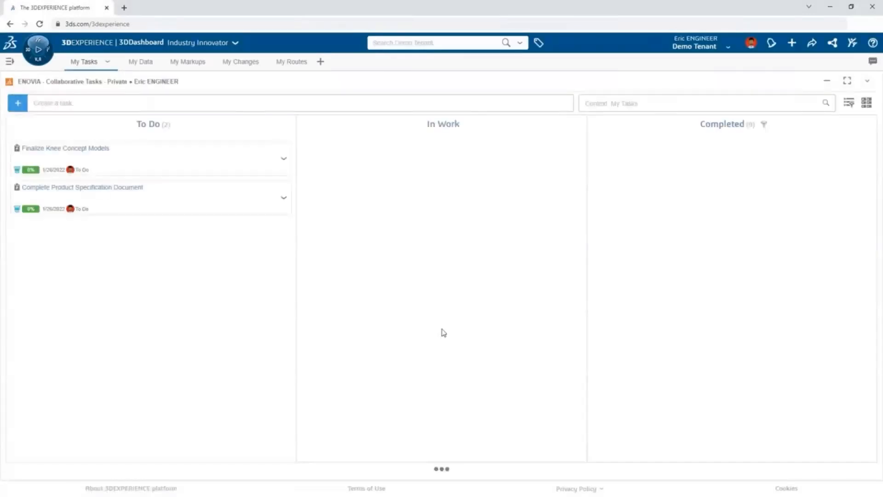
pyautogui.moveTo(236, 199)
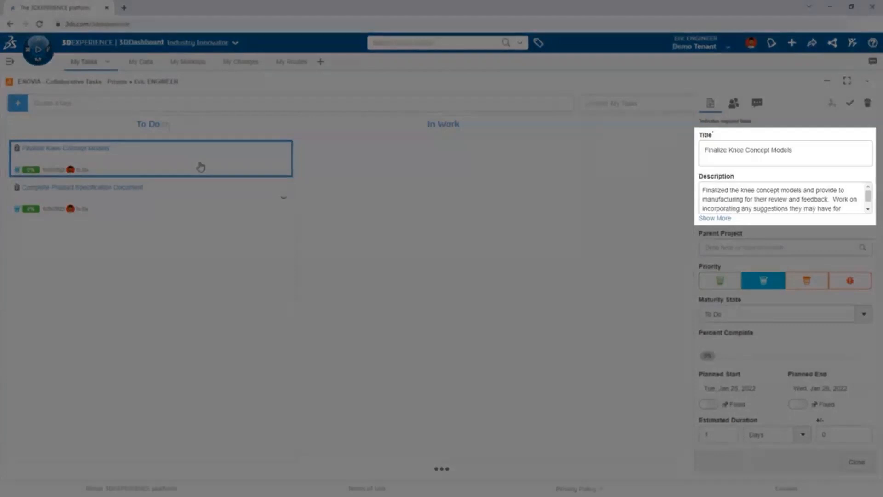
pyautogui.moveTo(200, 174)
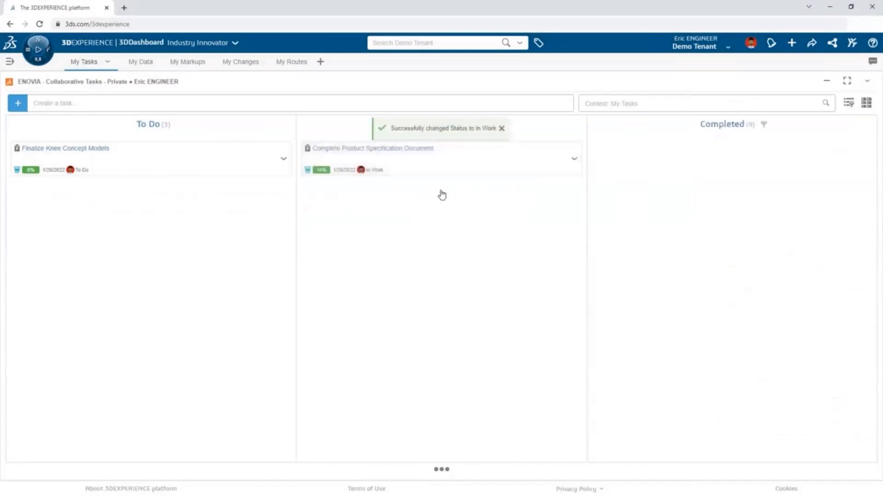
pyautogui.click(500, 127)
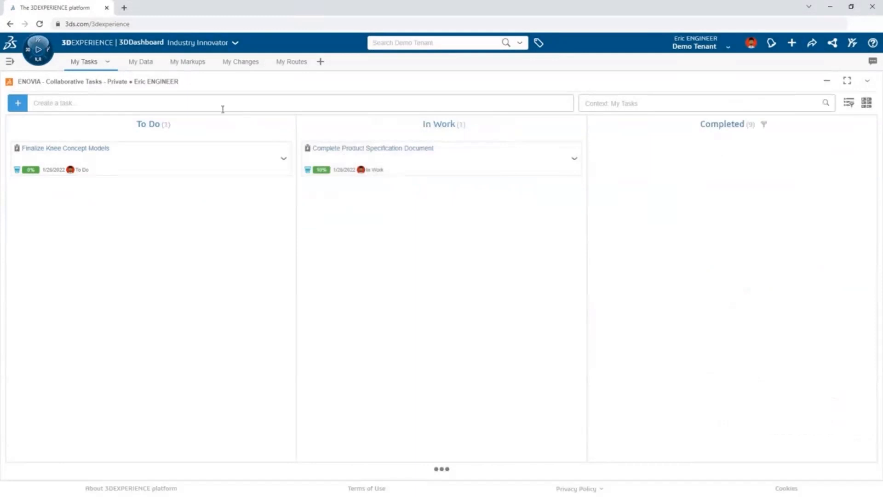
# - Browse My Data into Project 1000 and load the VF2 Foot product in 3D
pyautogui.click(127, 61)
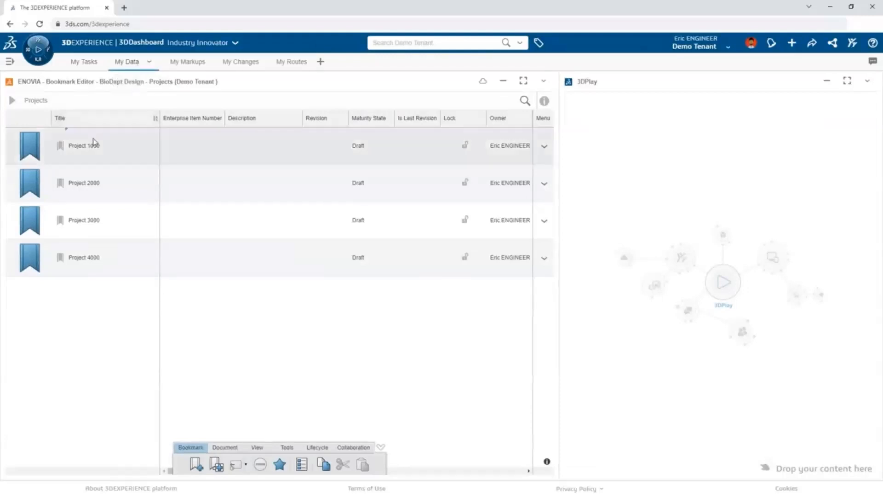
pyautogui.doubleClick(83, 145)
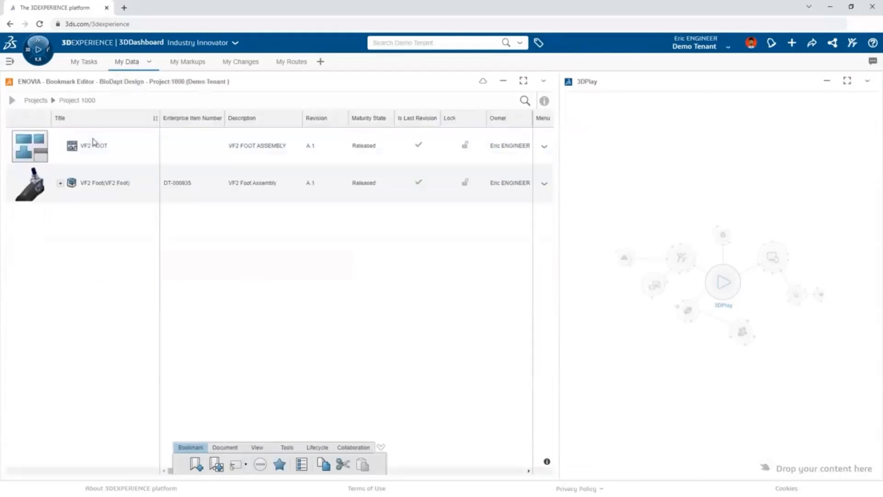
pyautogui.click(104, 182)
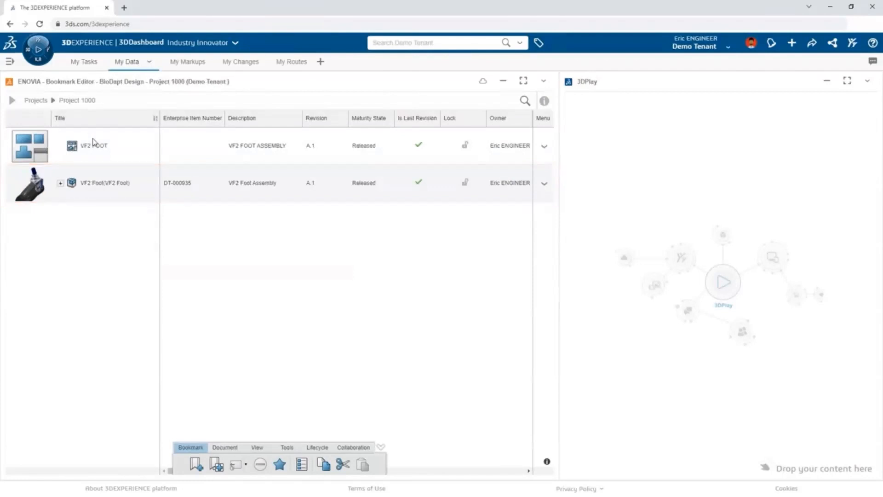
pyautogui.click(252, 183)
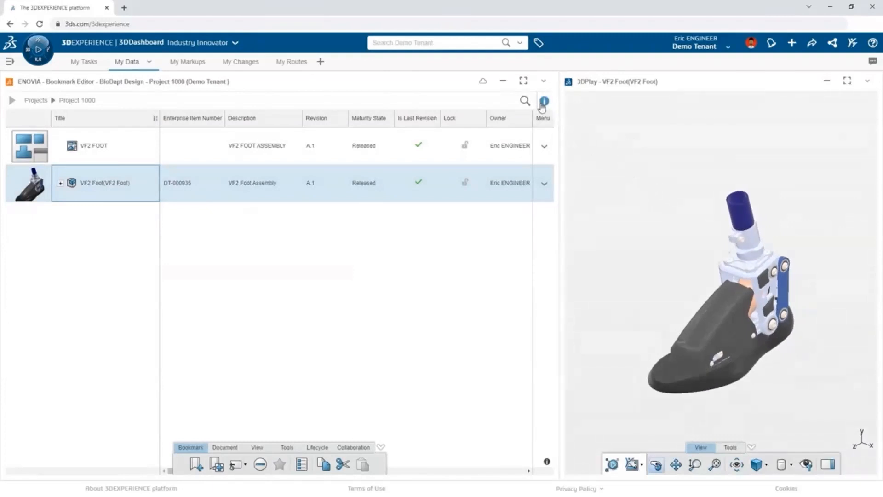
# - Review VF2 Foot's attributes, then upload Project Specification.docx into Project 1000
pyautogui.click(542, 102)
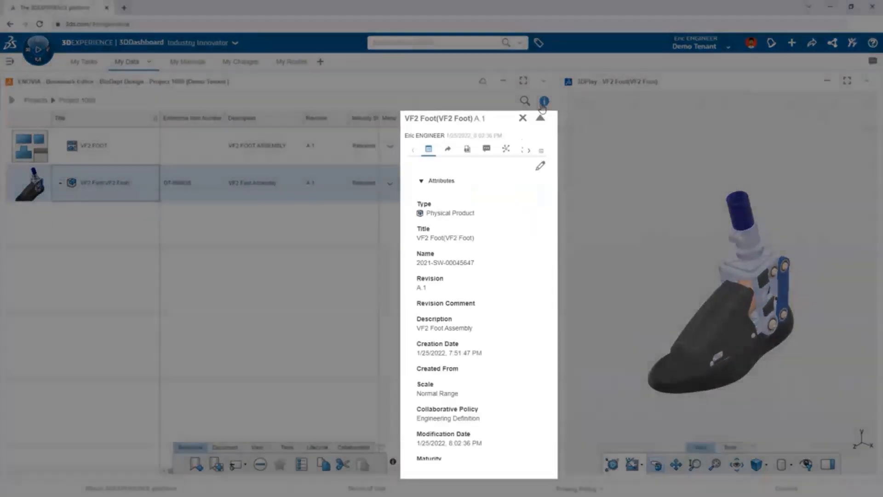
pyautogui.click(523, 117)
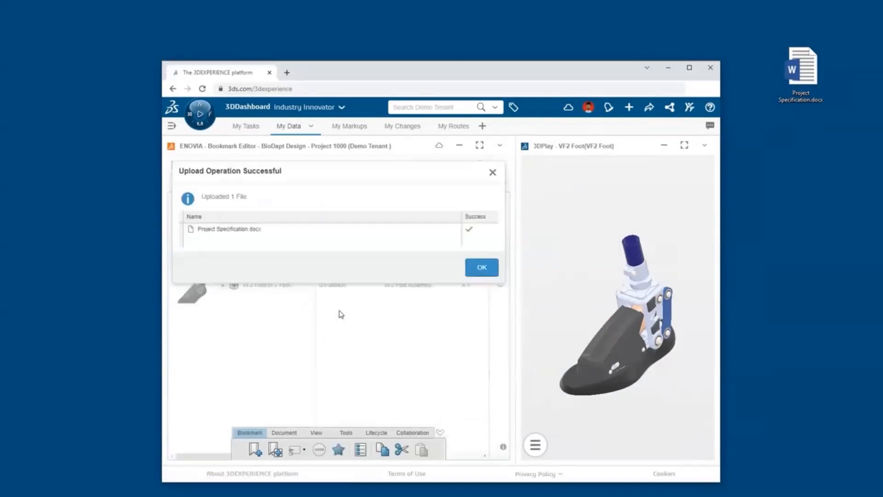
pyautogui.moveTo(481, 268)
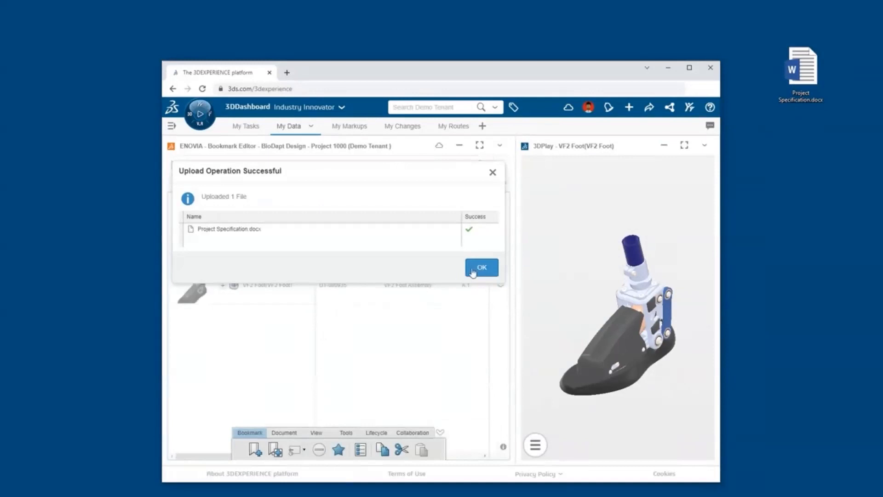
pyautogui.click(480, 267)
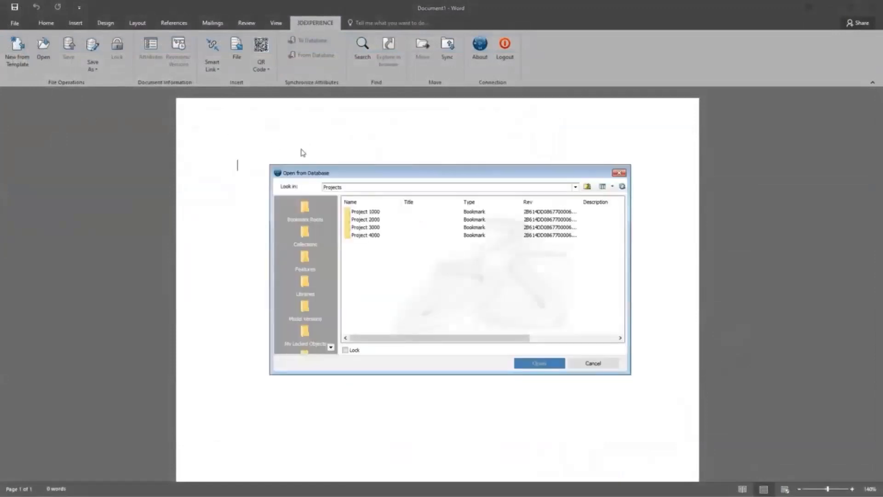
# - Open Project Specification from Project 1000, retitle it PROJECT SCOPE | MOTO KNEE and date it January 24, 2022
pyautogui.doubleClick(366, 212)
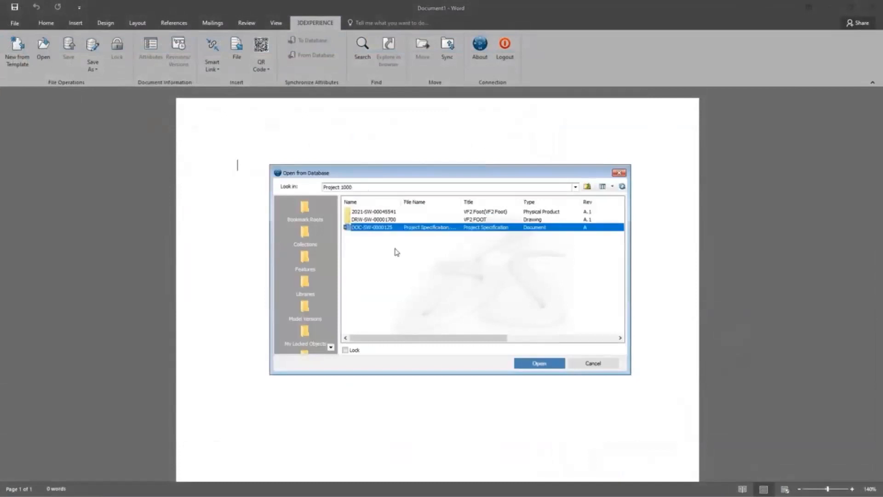
pyautogui.click(538, 363)
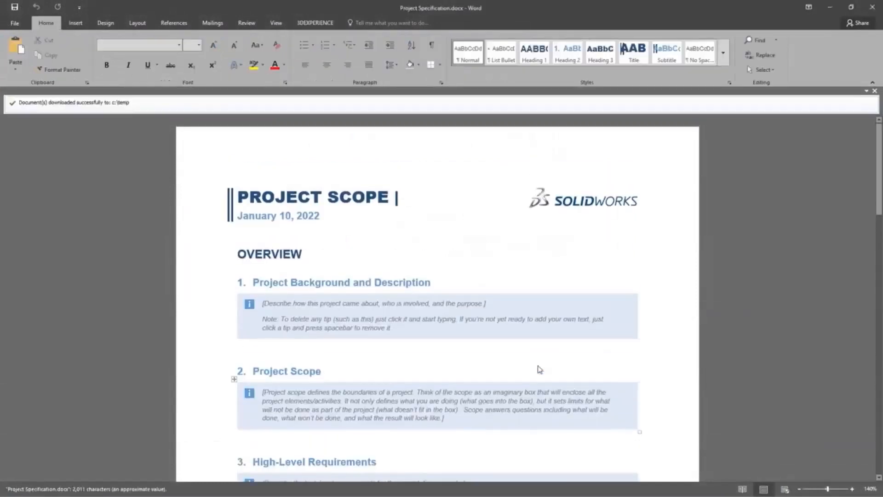
pyautogui.click(315, 22)
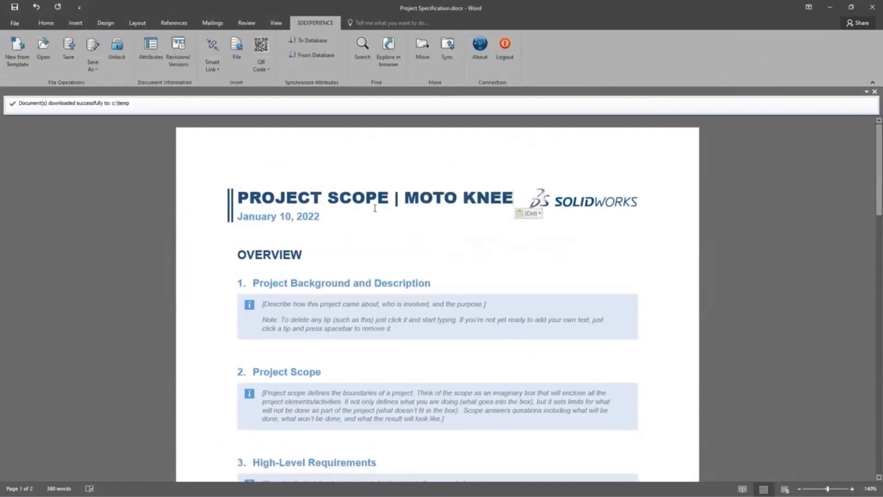
pyautogui.click(333, 215)
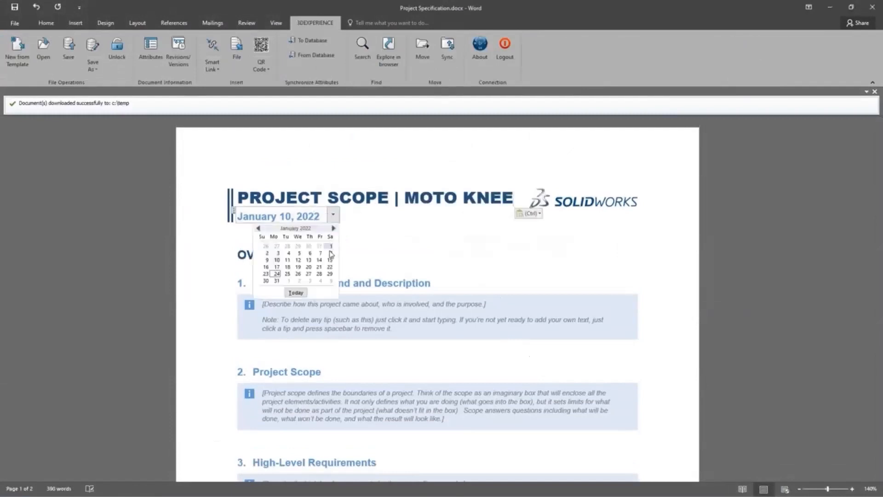
pyautogui.click(276, 273)
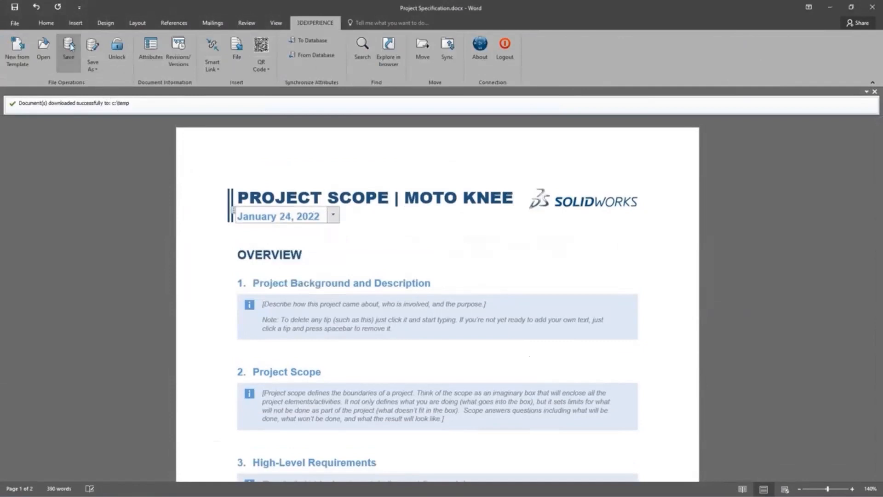
# - Check the document back in with the comment 'Updated title and date:'
pyautogui.click(68, 50)
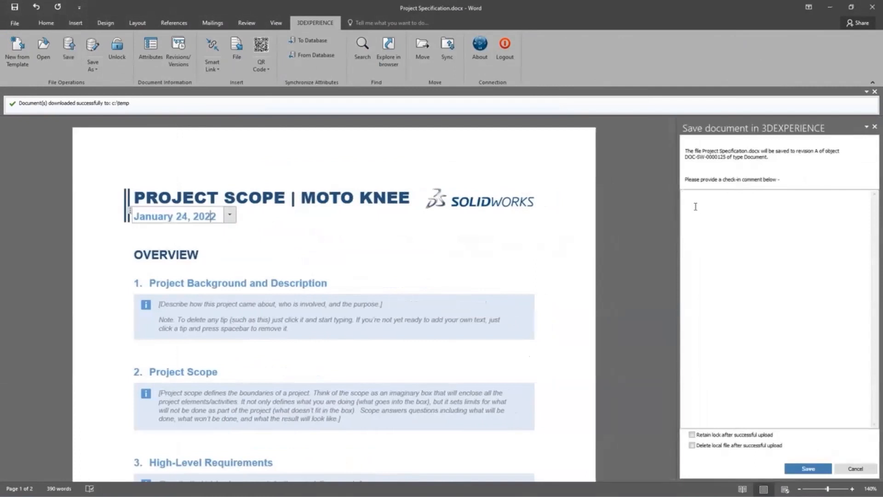
pyautogui.write('Updated title and date:')
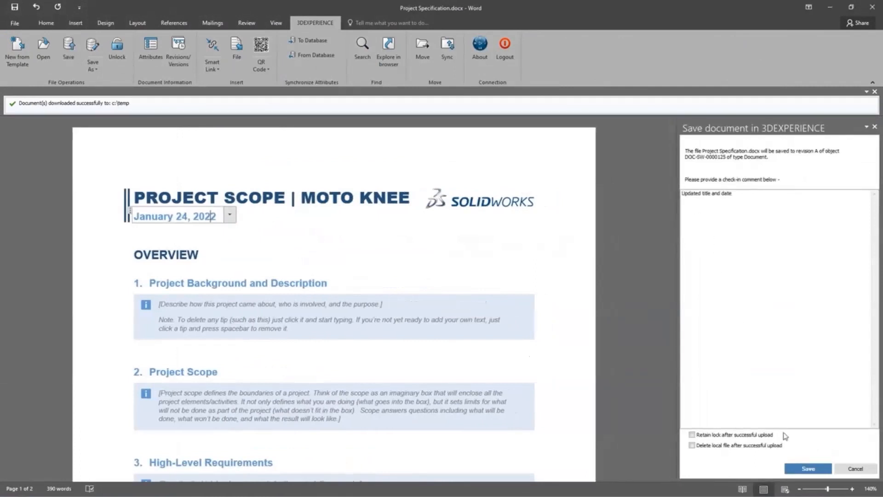
pyautogui.click(807, 468)
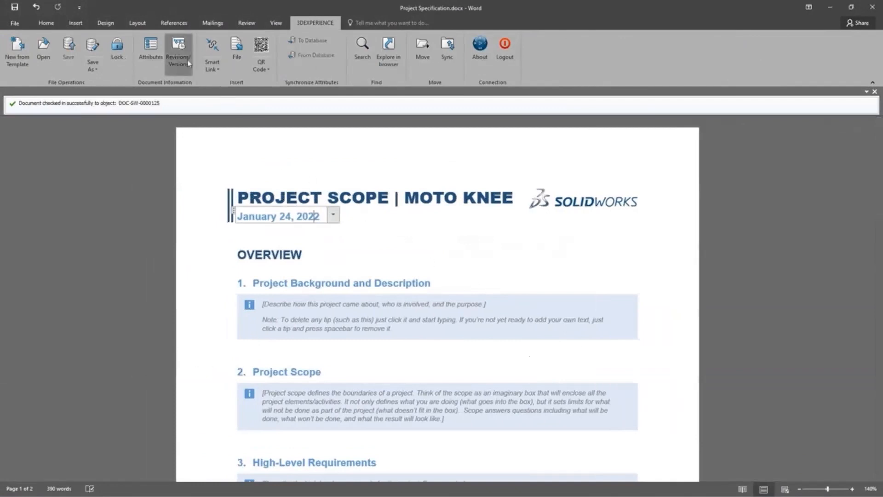
pyautogui.click(177, 50)
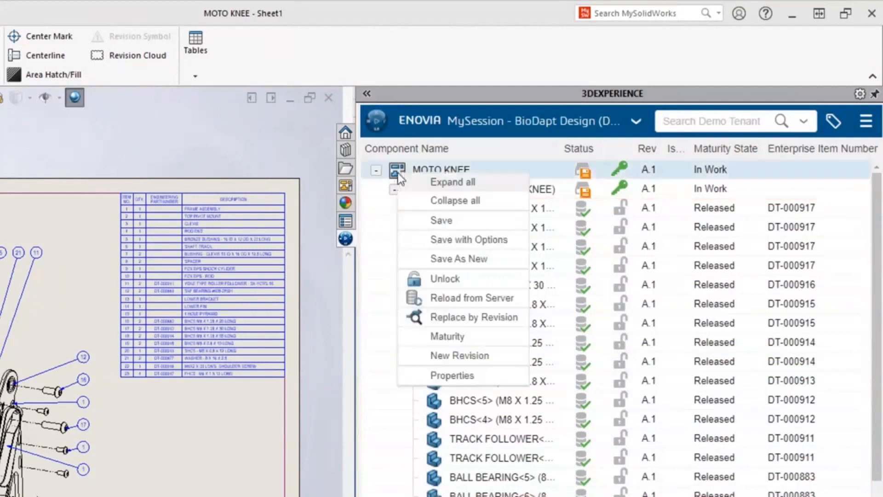
pyautogui.moveTo(401, 241)
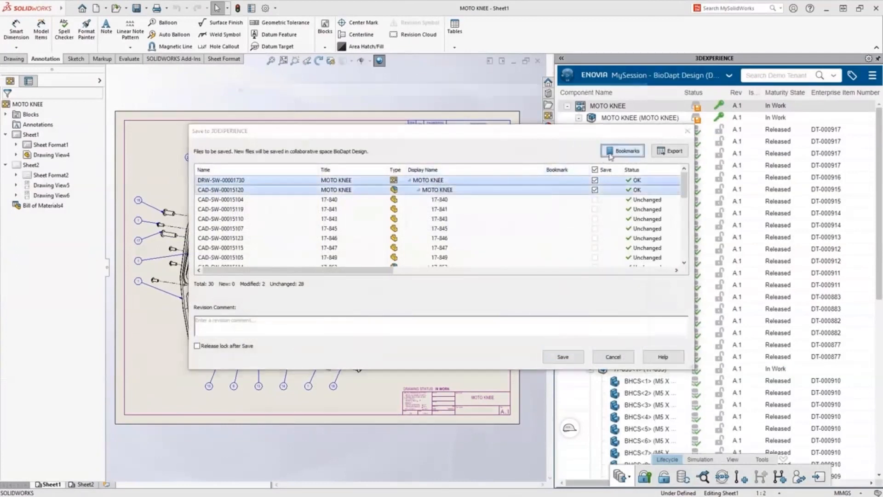
# - Save the MOTO KNEE drawing and assembly under Project 1000 with comment INITIAL CHECK-IN, releasing locks after save
pyautogui.click(622, 150)
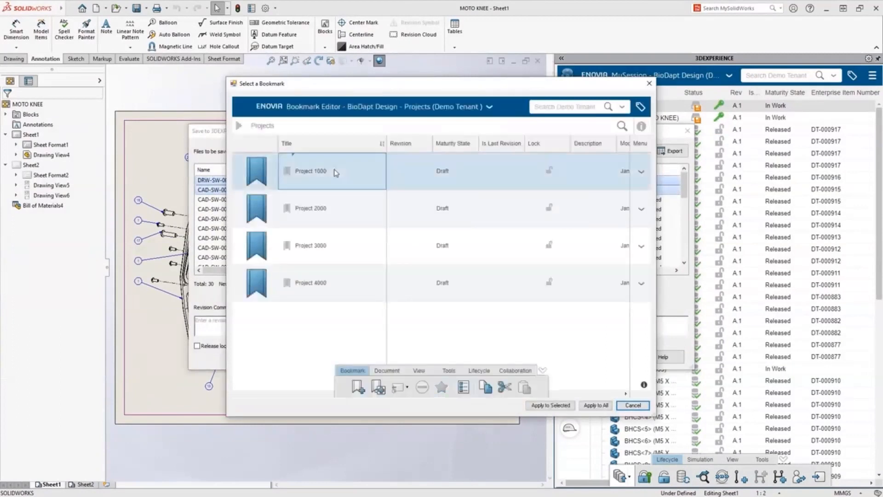
pyautogui.doubleClick(310, 171)
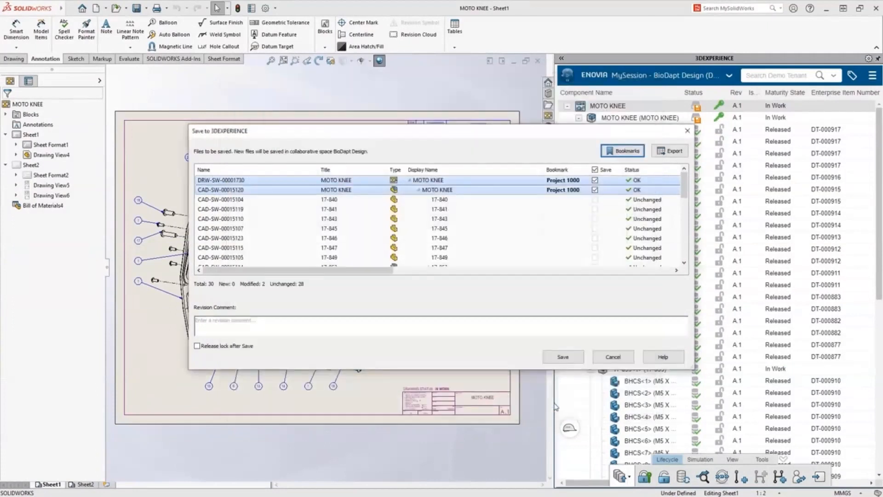
pyautogui.write('INITIAL CHECK-IN')
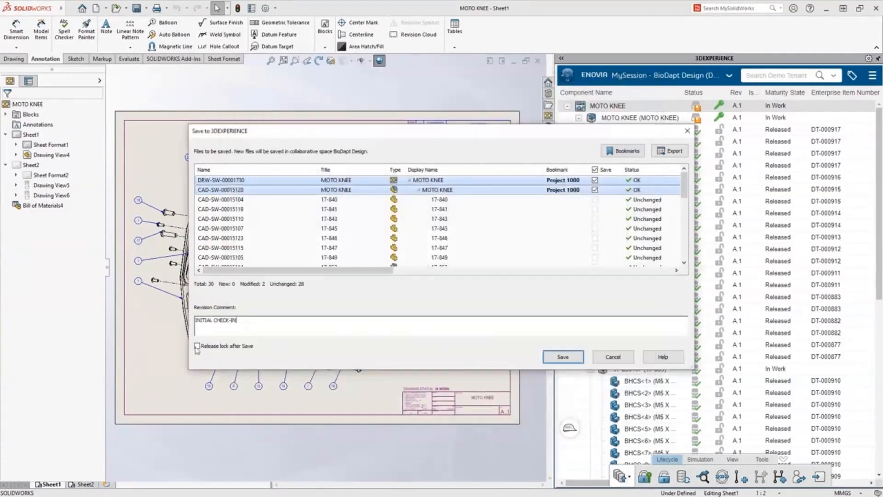
pyautogui.click(197, 346)
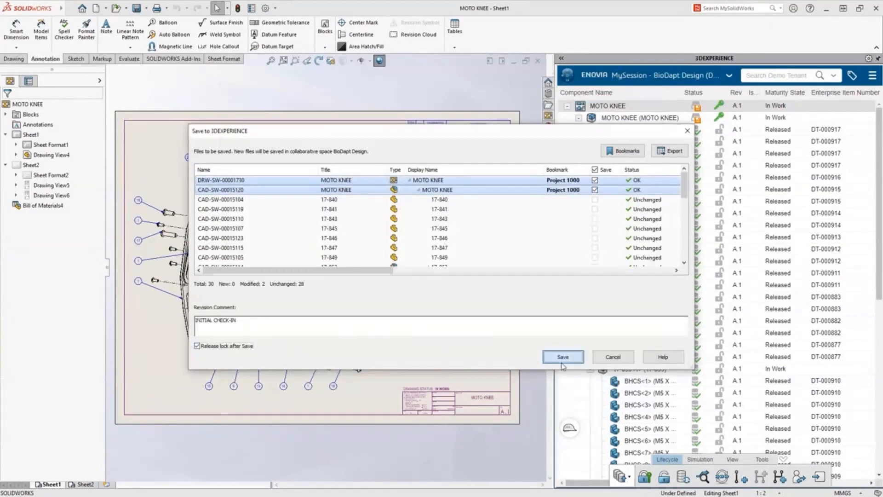
pyautogui.click(561, 357)
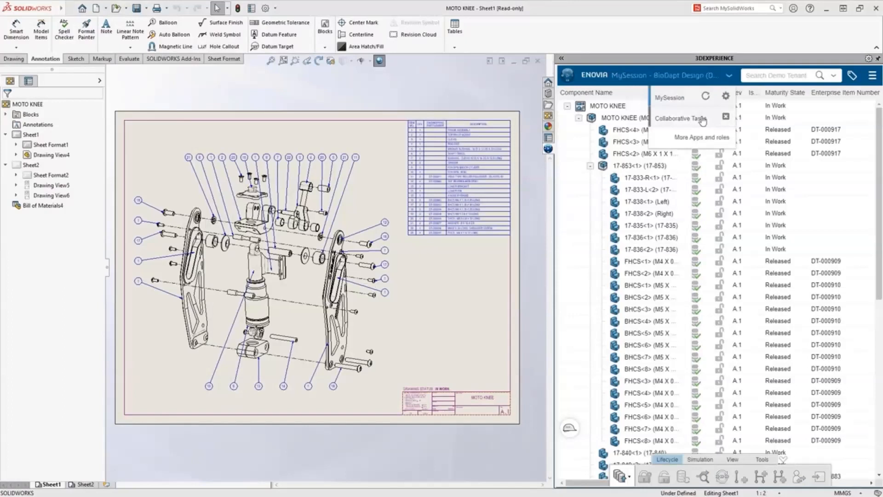
# - Show the collaborative task board and select the Finalize Knee Concept Models task
pyautogui.click(680, 119)
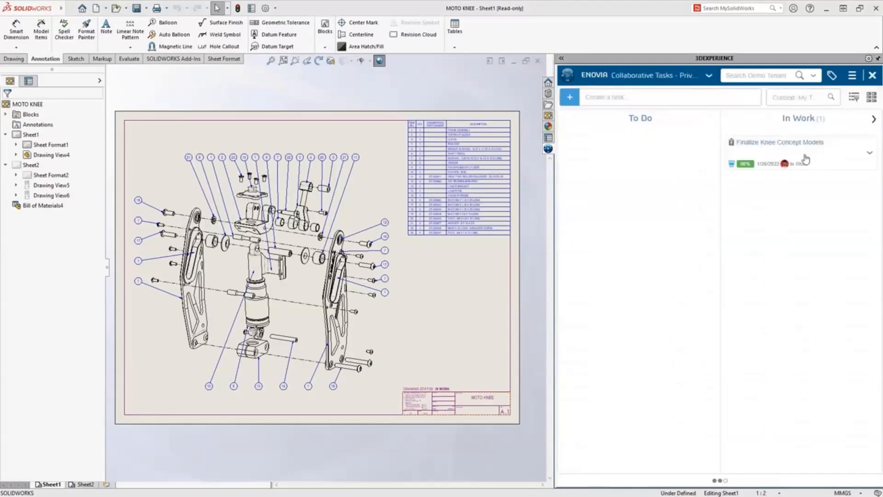
pyautogui.click(779, 142)
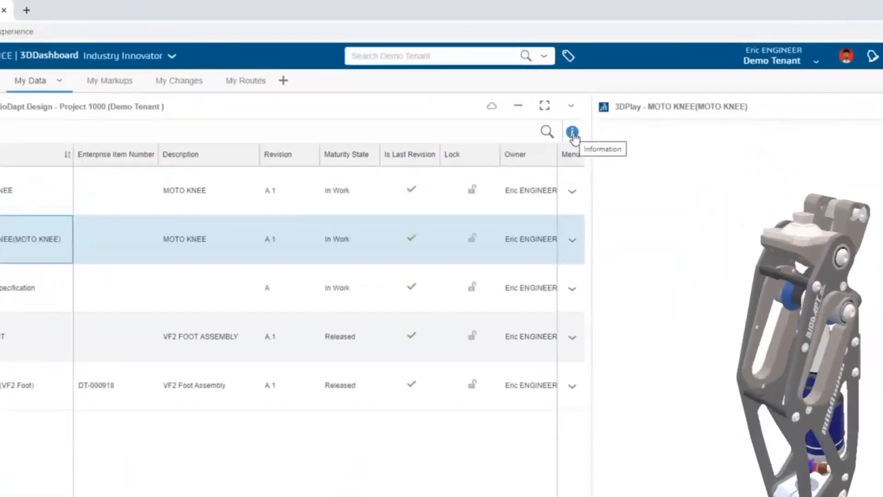
pyautogui.click(571, 132)
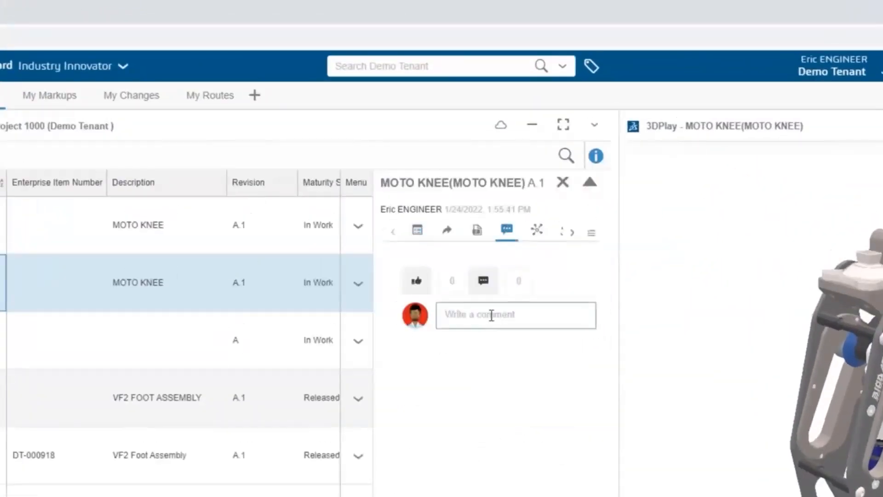
pyautogui.write('@sam')
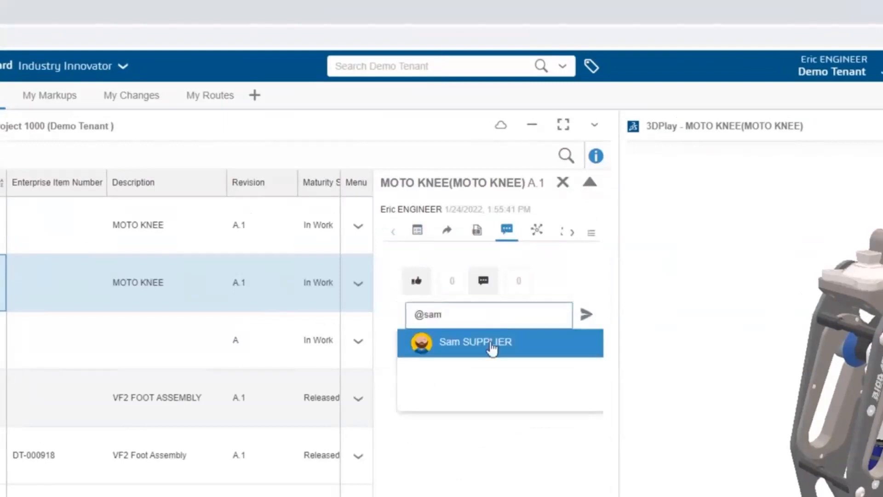
pyautogui.click(475, 343)
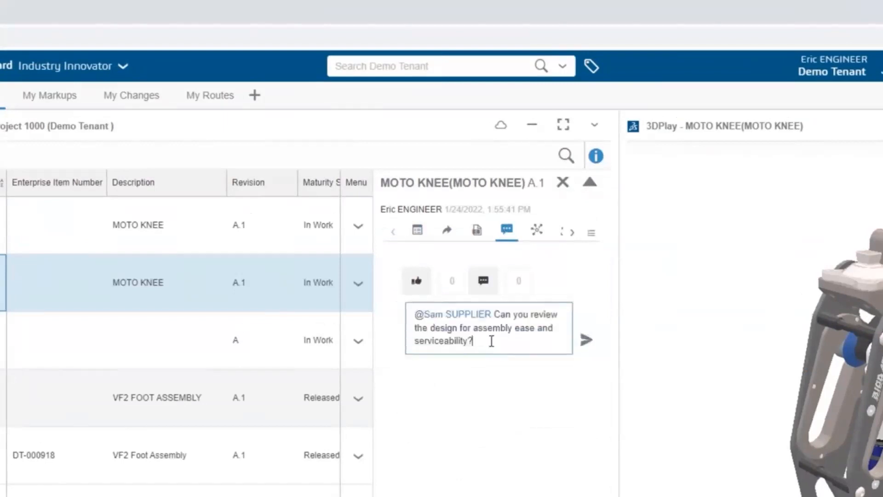
pyautogui.click(586, 339)
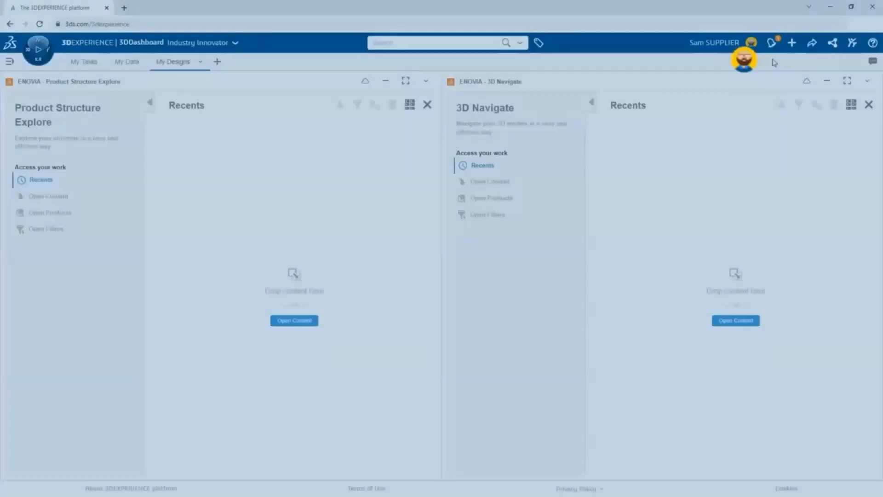
pyautogui.click(771, 43)
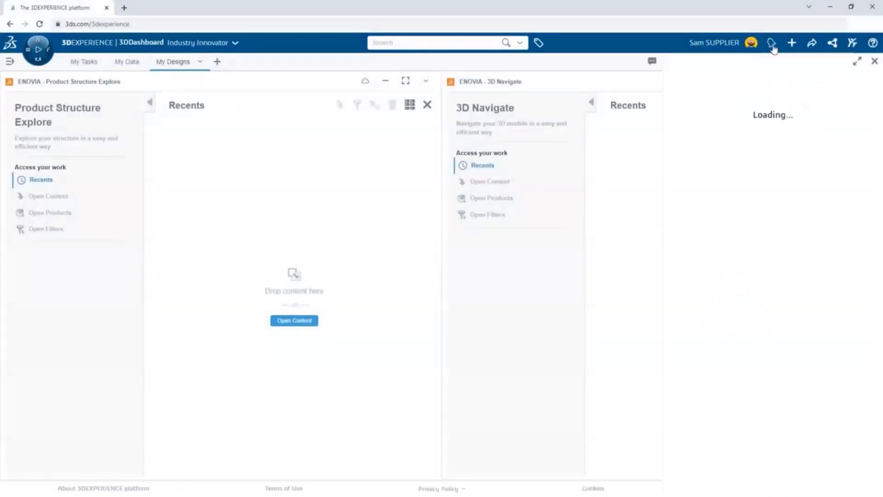
pyautogui.click(773, 43)
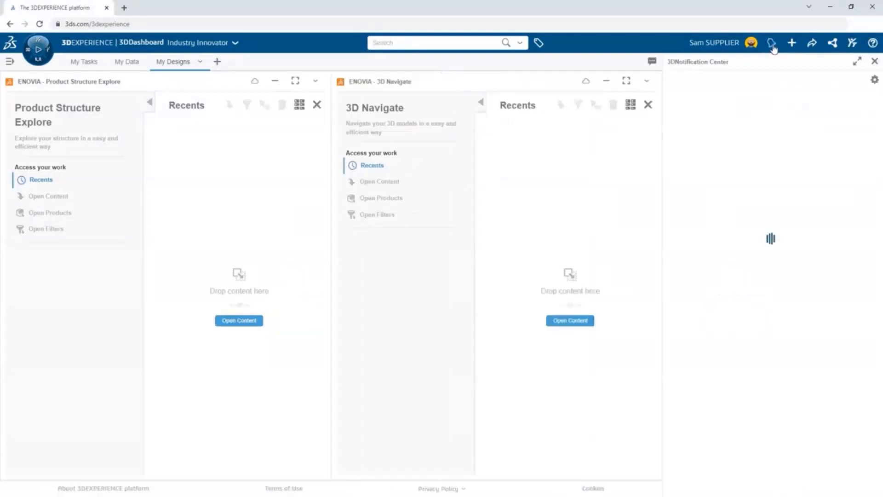
pyautogui.click(772, 43)
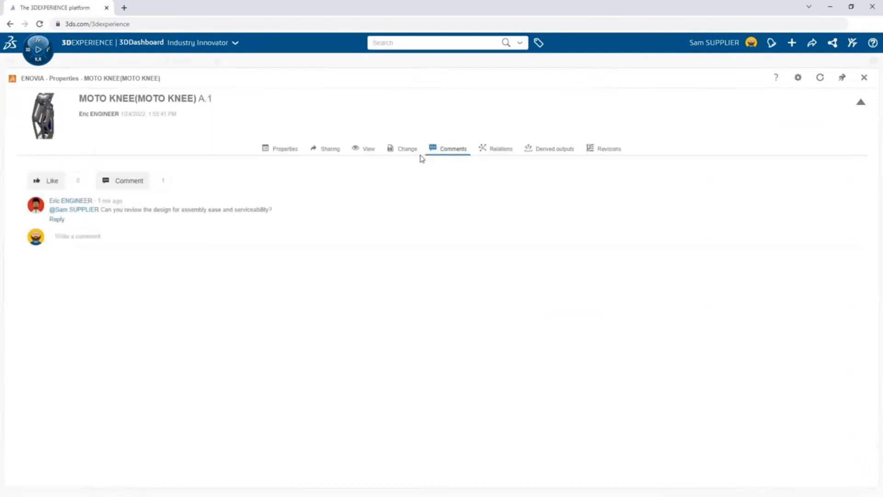
pyautogui.click(368, 149)
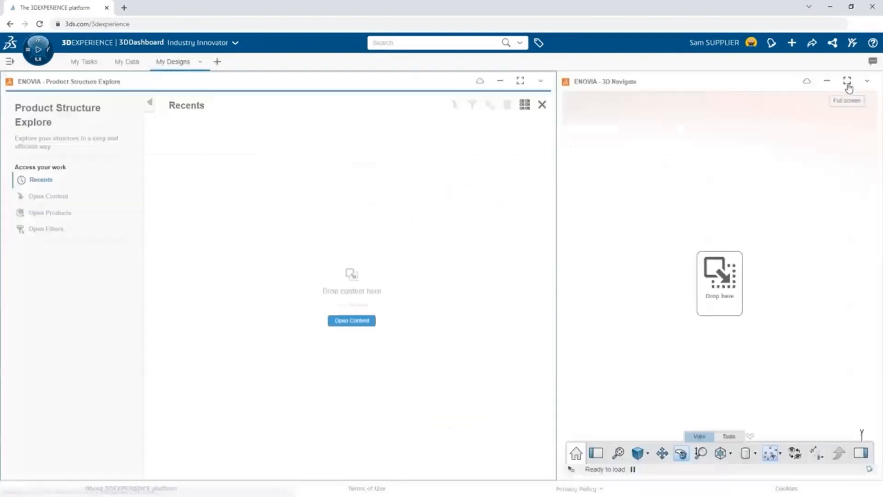
pyautogui.moveTo(412, 43)
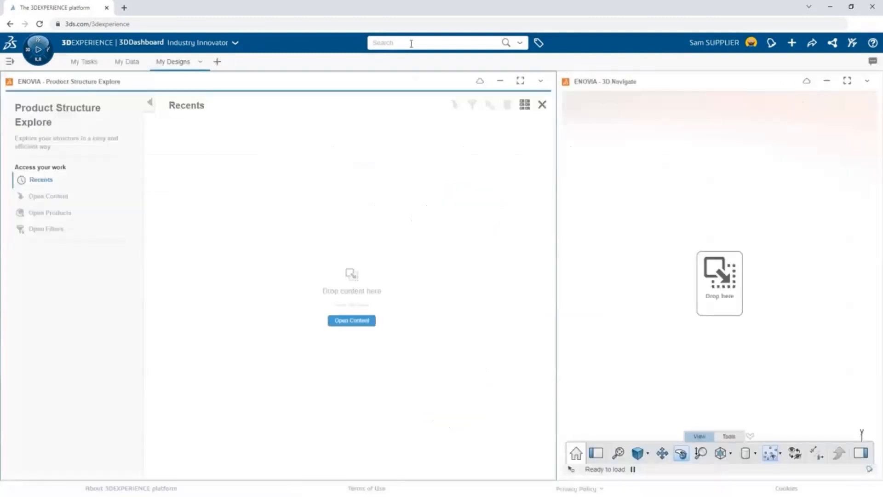
# - Search 2021-SW-00045539 to load MOTO KNEE, then expand and collapse the CLEVIS 17-845 relations
pyautogui.write('2021-SW-00045539')
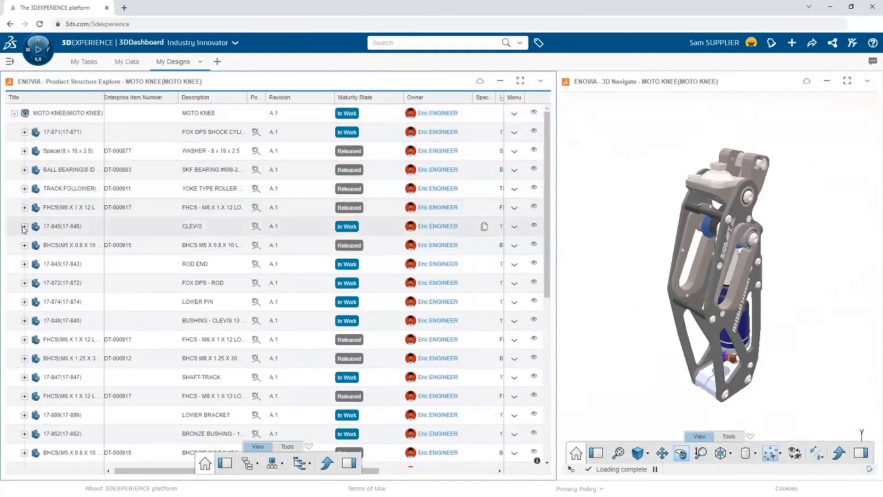
pyautogui.click(24, 226)
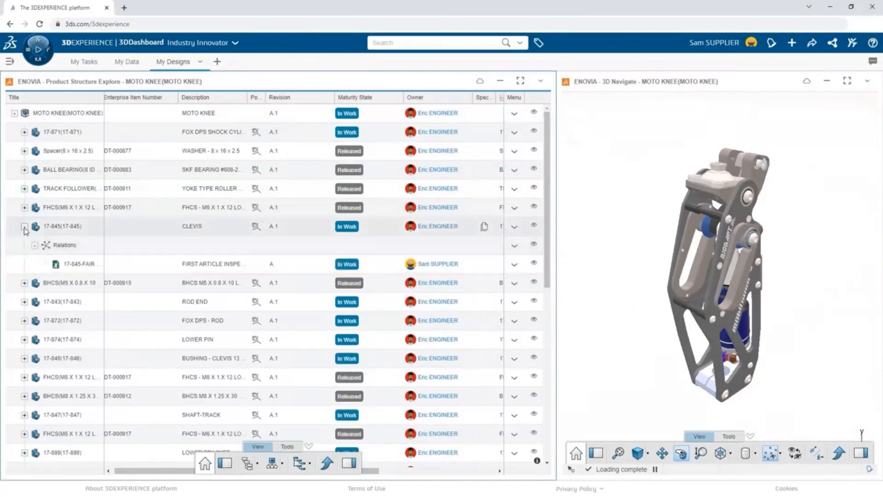
pyautogui.click(25, 230)
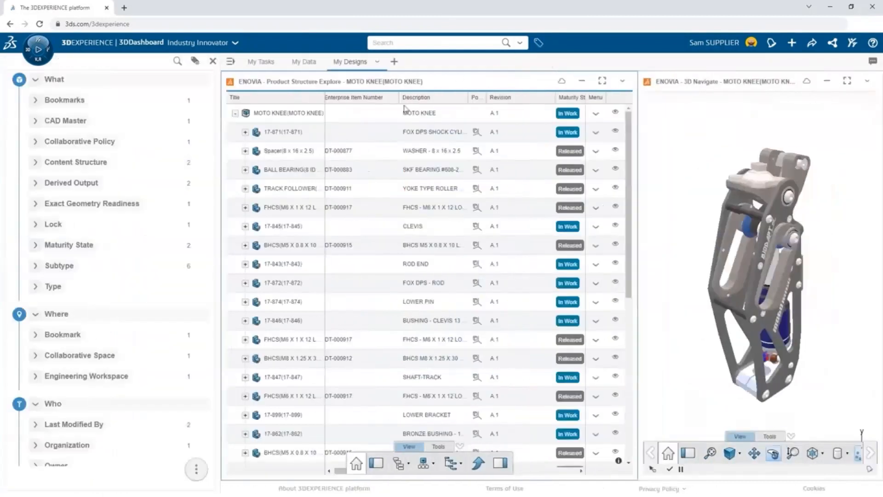
# - Group the MOTO KNEE structure by the Make Or Buy? tag
pyautogui.scroll(-3)
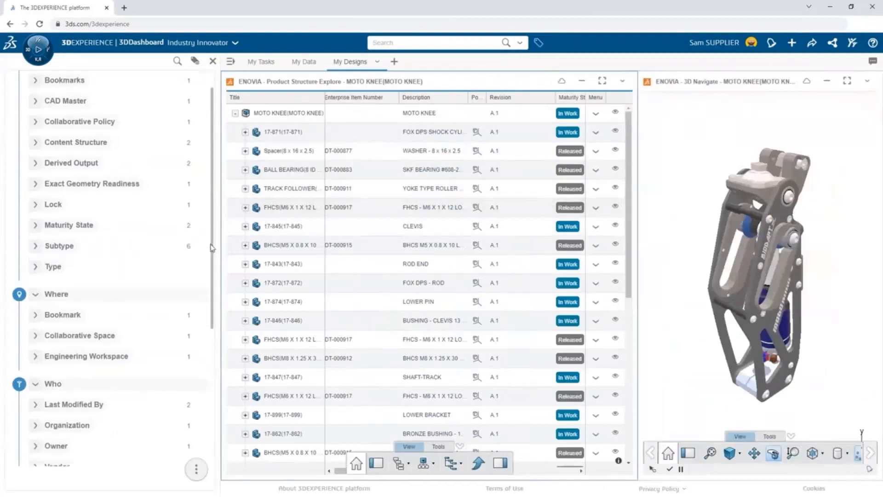
pyautogui.scroll(-3)
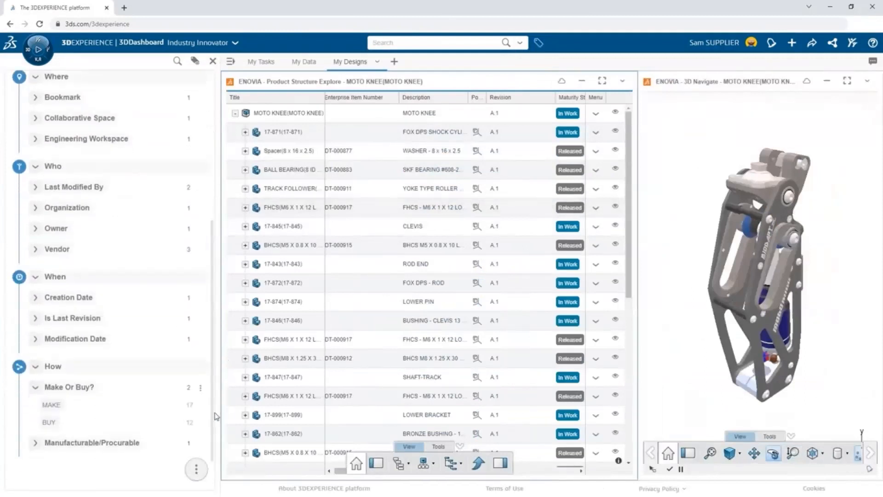
pyautogui.click(196, 470)
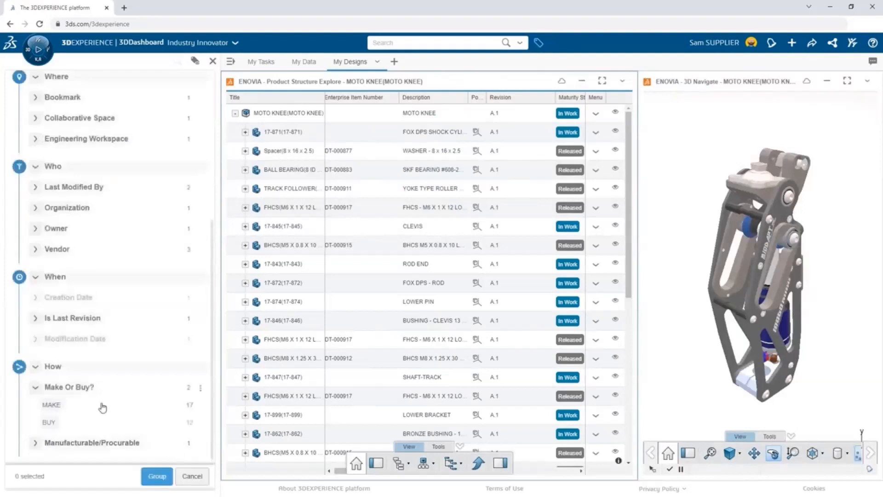
pyautogui.click(69, 388)
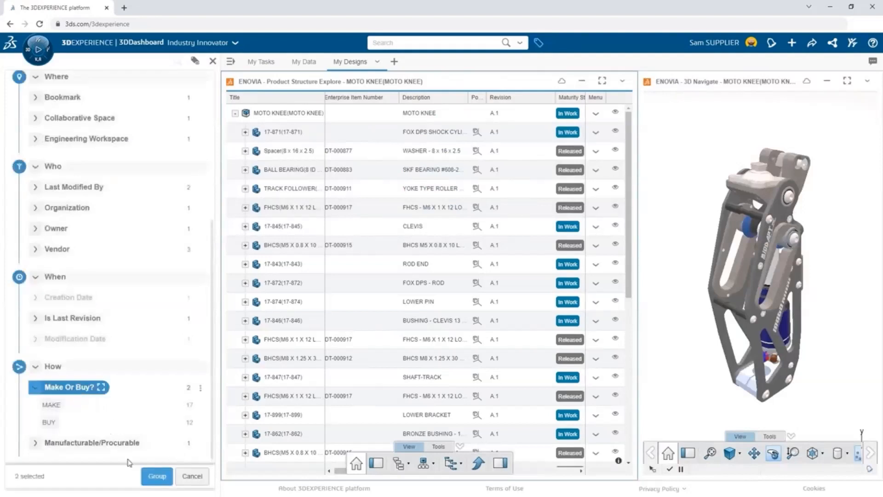
pyautogui.click(156, 475)
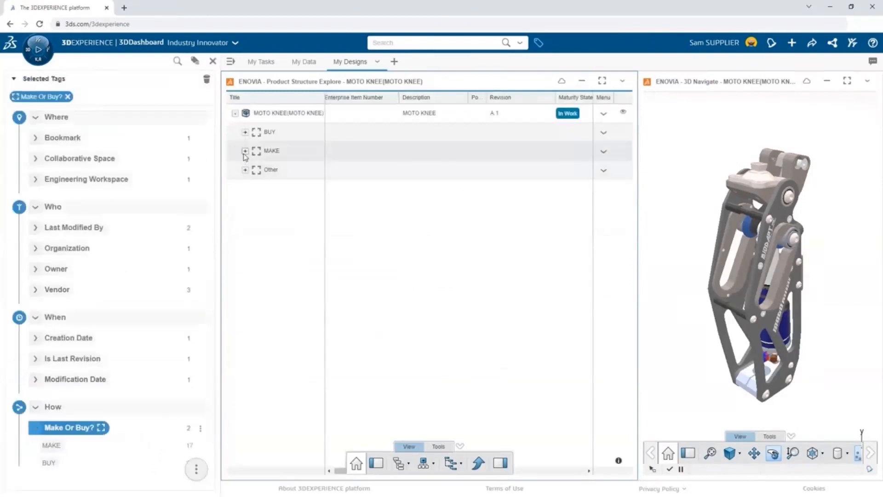
# - Expand the MAKE and Other groups to show their parts
pyautogui.click(244, 149)
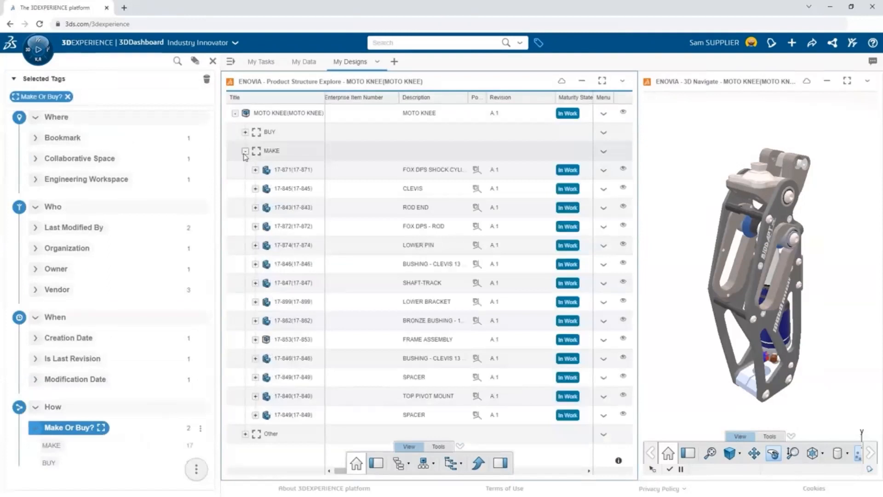
pyautogui.click(245, 149)
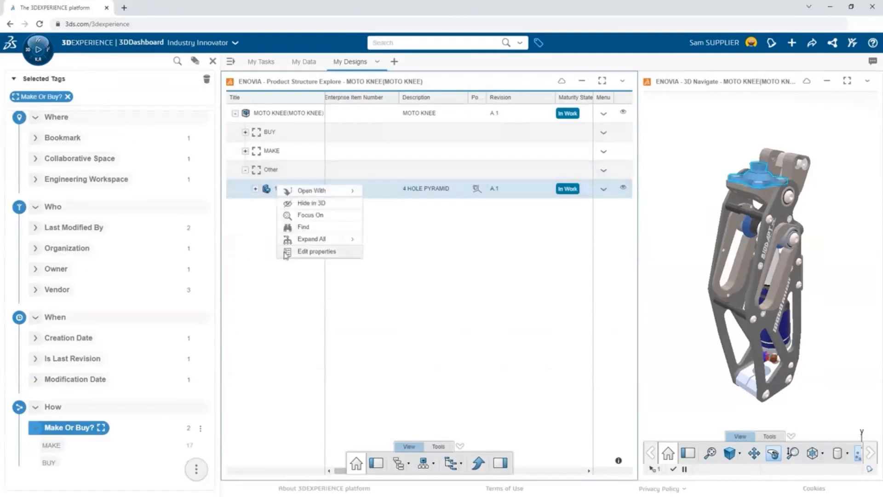
# - Set the 4 HOLE PYRAMID part's MakeOrBuy attribute to MAKE and save it
pyautogui.click(317, 251)
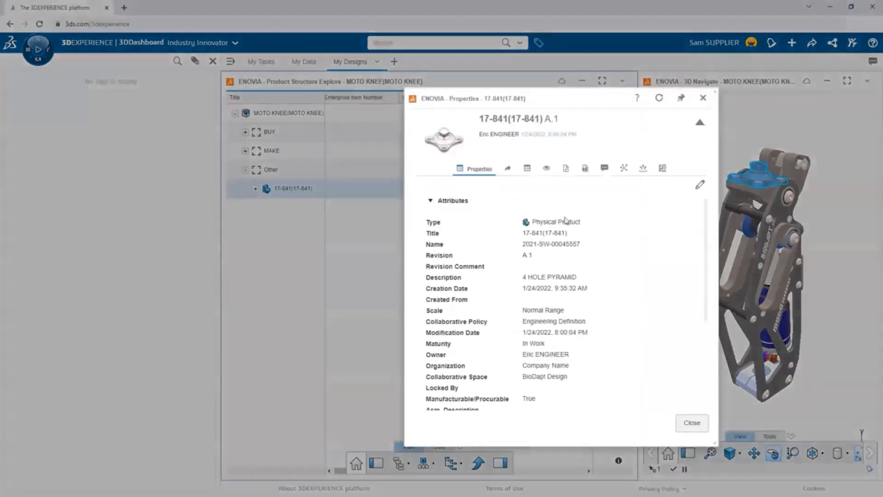
pyautogui.click(701, 185)
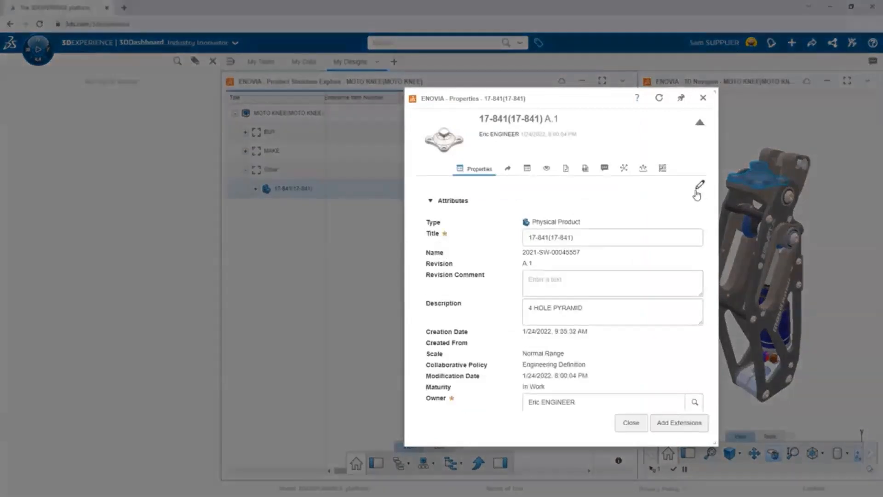
pyautogui.scroll(-3)
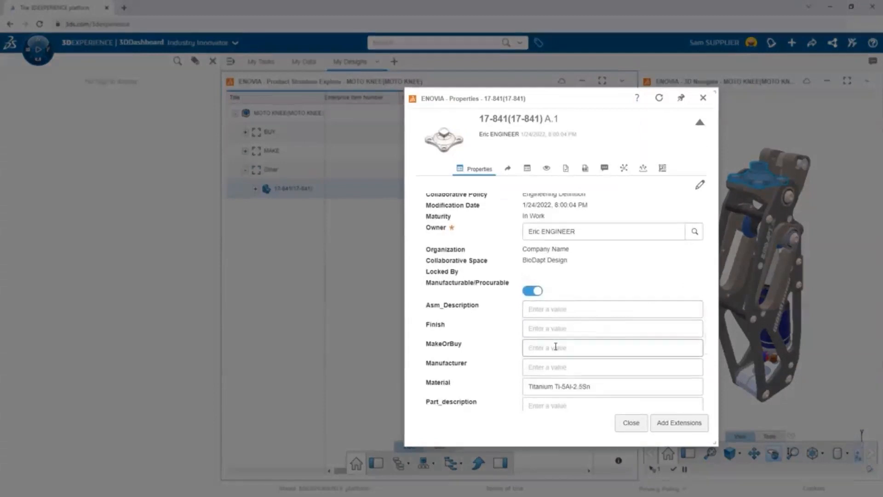
pyautogui.write('MAKE')
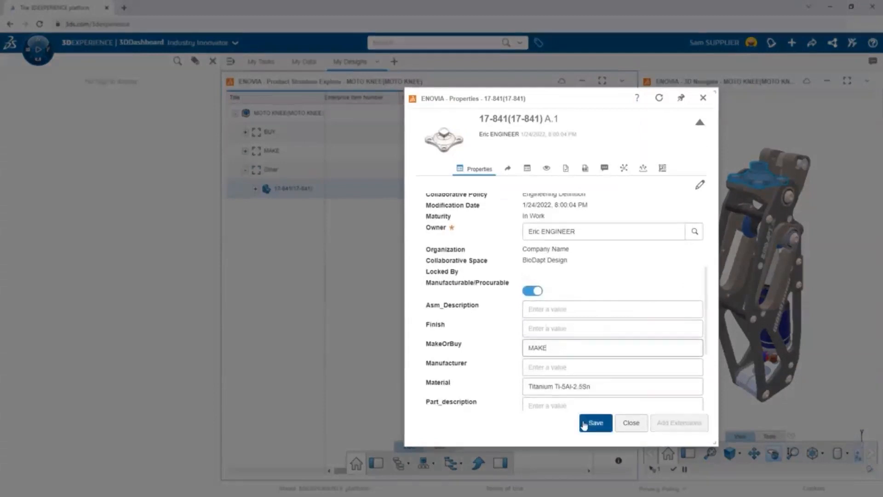
pyautogui.click(595, 422)
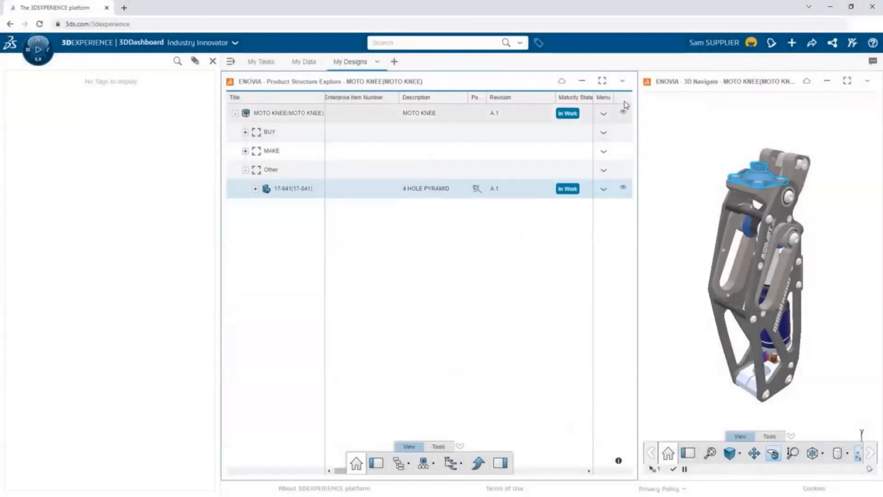
# - Refresh the product structure so only BUY and MAKE groups remain, viewed from the front
pyautogui.click(622, 81)
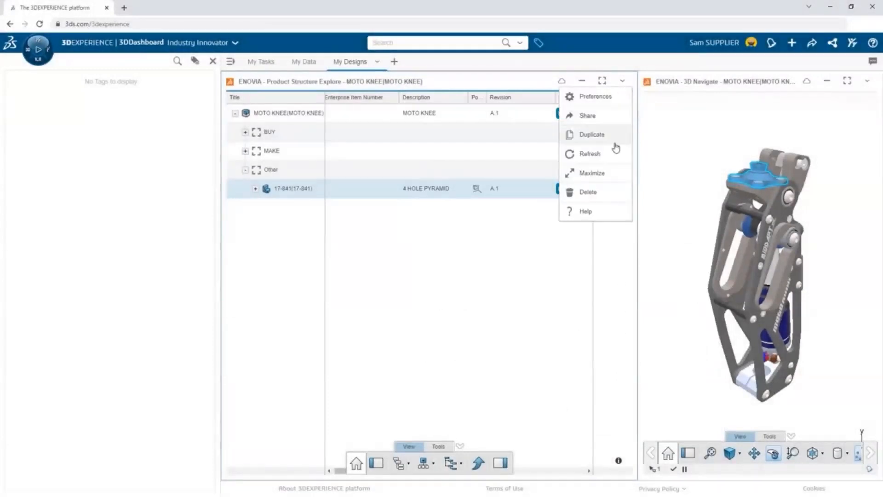
pyautogui.click(589, 153)
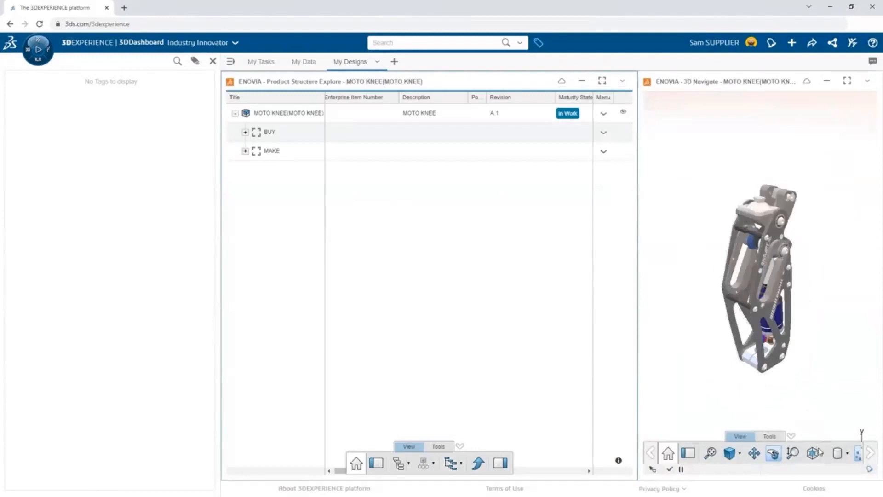
pyautogui.click(814, 453)
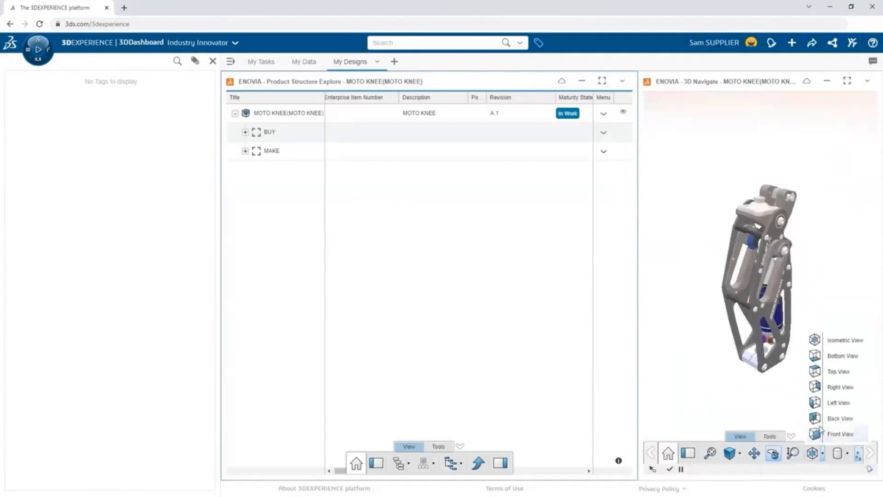
pyautogui.click(840, 433)
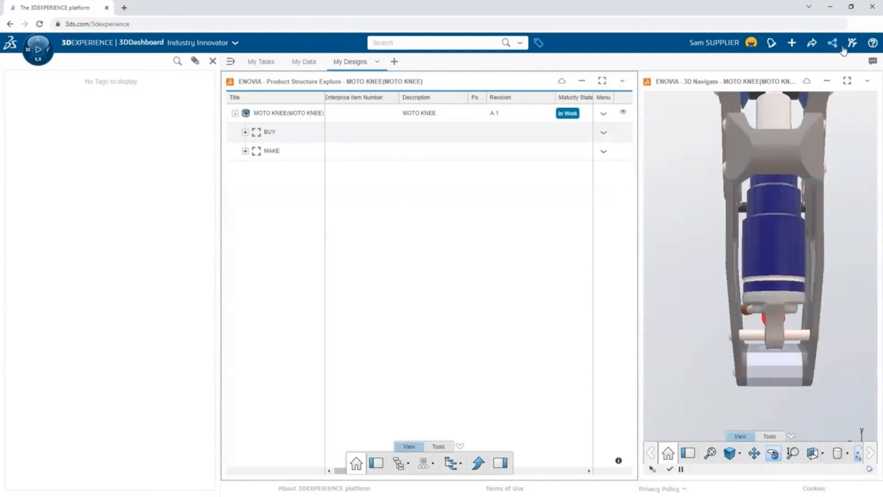
# - Message the engineer 'I have a few ideas on the new Moto Knee - have a few minutes to catch up?' and accept his call
pyautogui.click(833, 42)
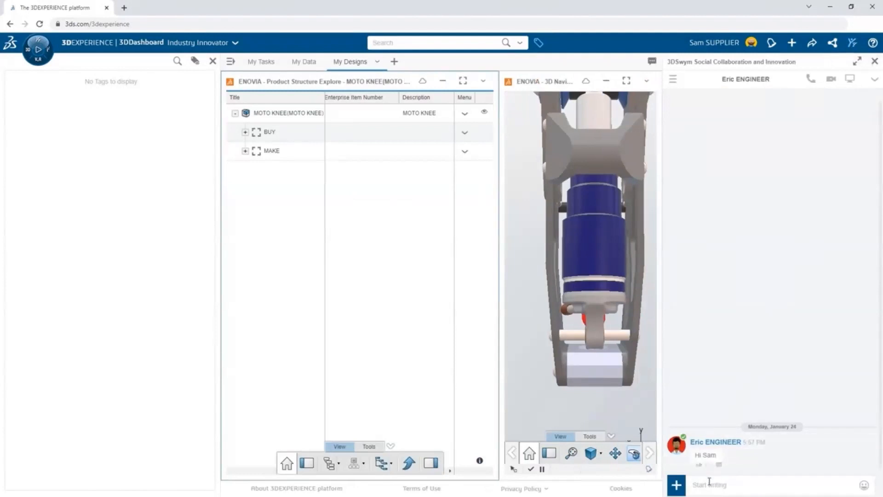
pyautogui.write('I have a few ideas on the new Moto Knee - have a few minutes to catch up?')
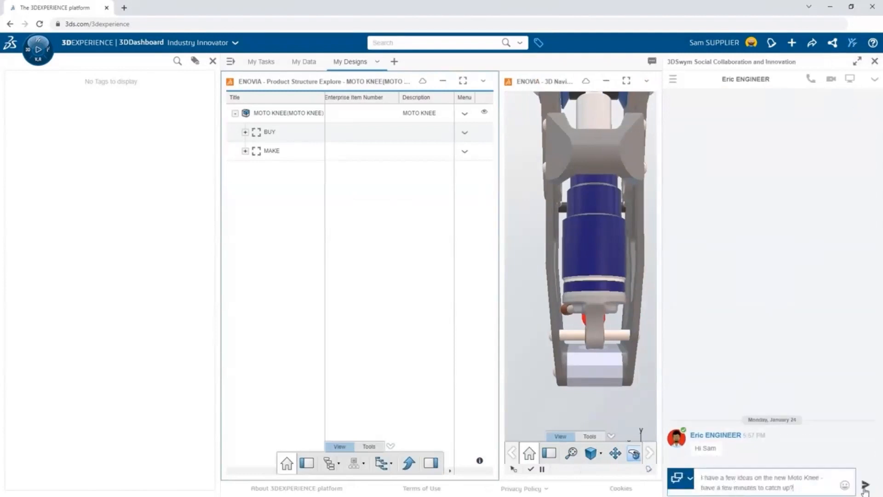
pyautogui.click(865, 486)
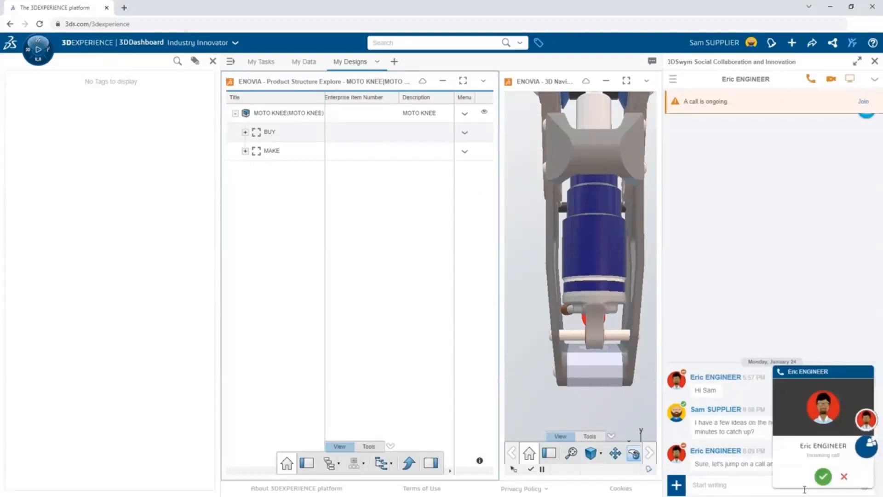
pyautogui.click(823, 476)
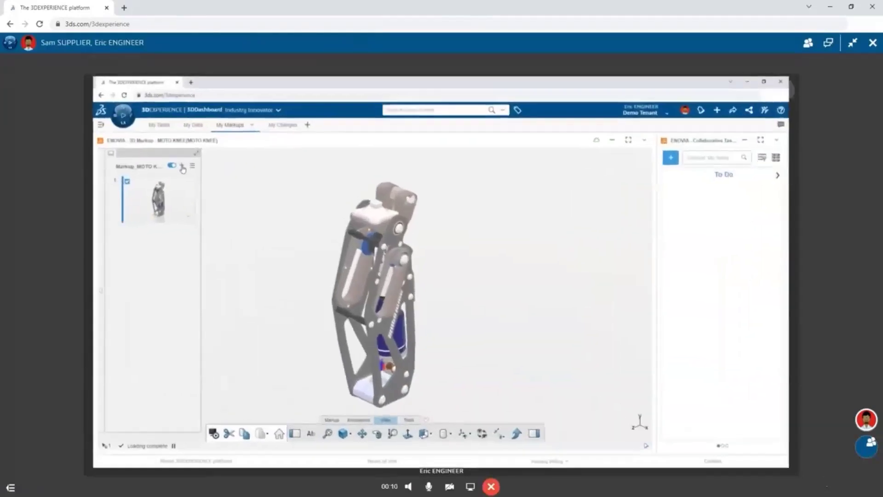
# - Add a new markup slide and draw rectangles around the lower pin on the model
pyautogui.click(181, 164)
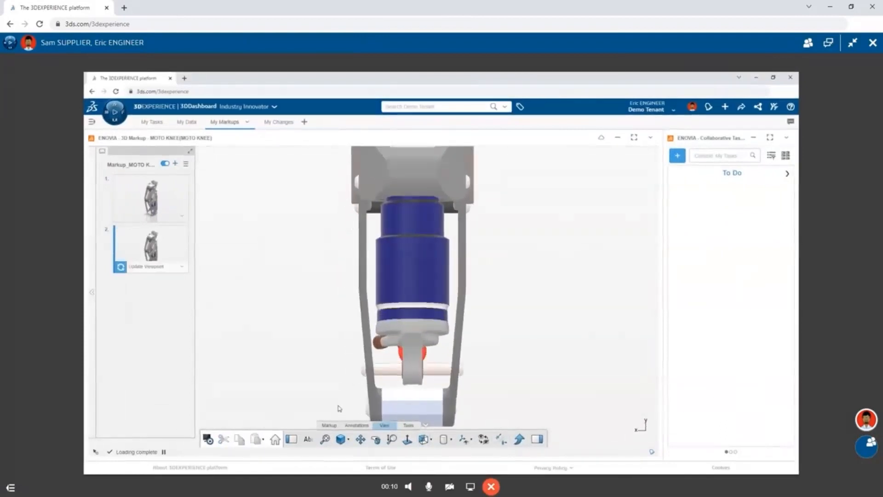
pyautogui.click(329, 425)
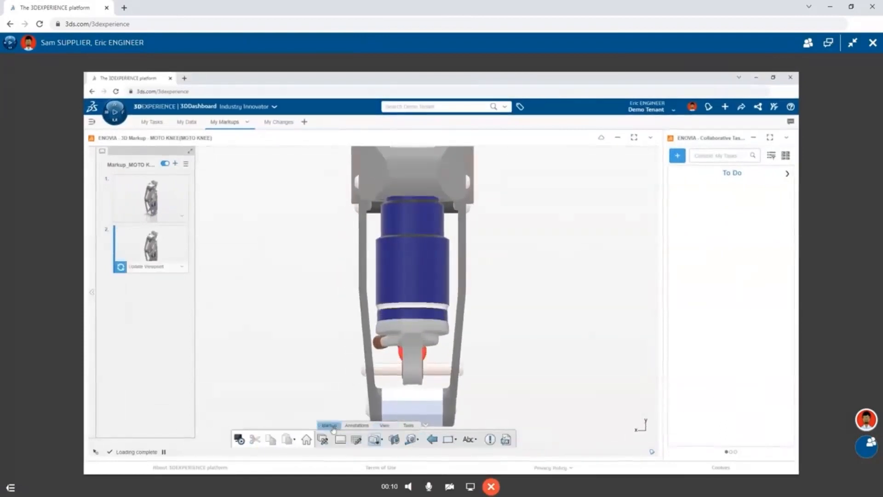
pyautogui.click(449, 439)
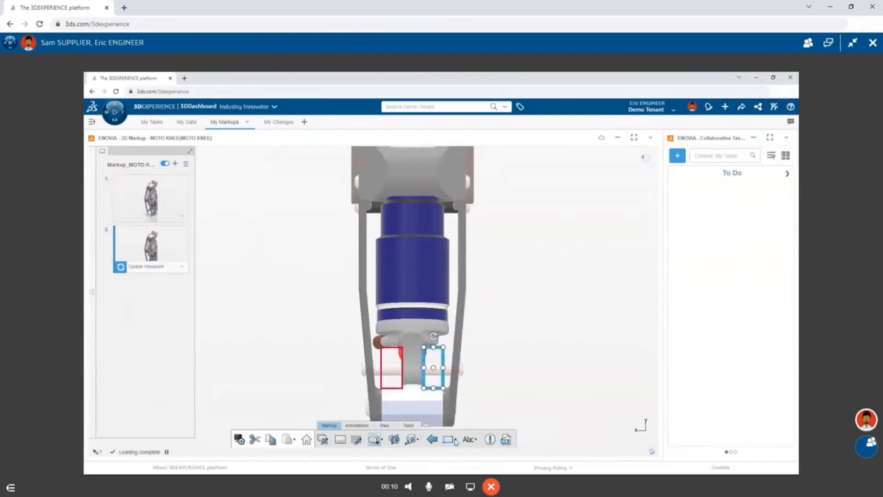
pyautogui.click(449, 439)
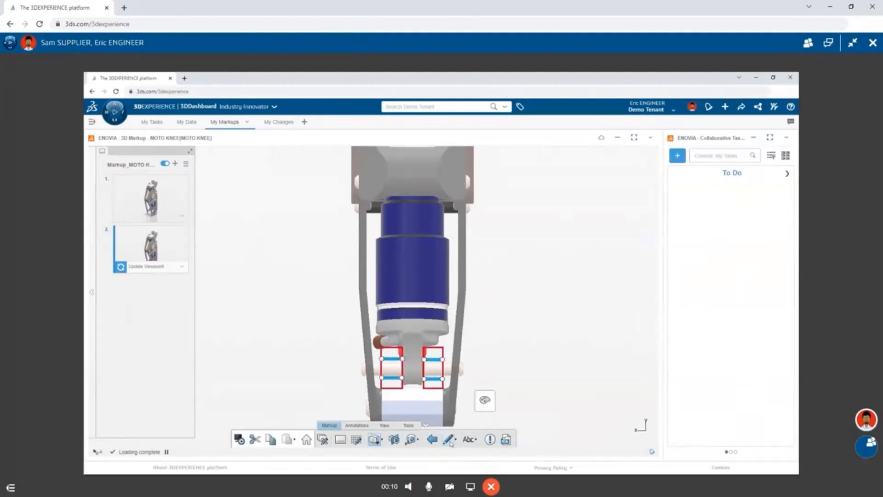
pyautogui.click(500, 404)
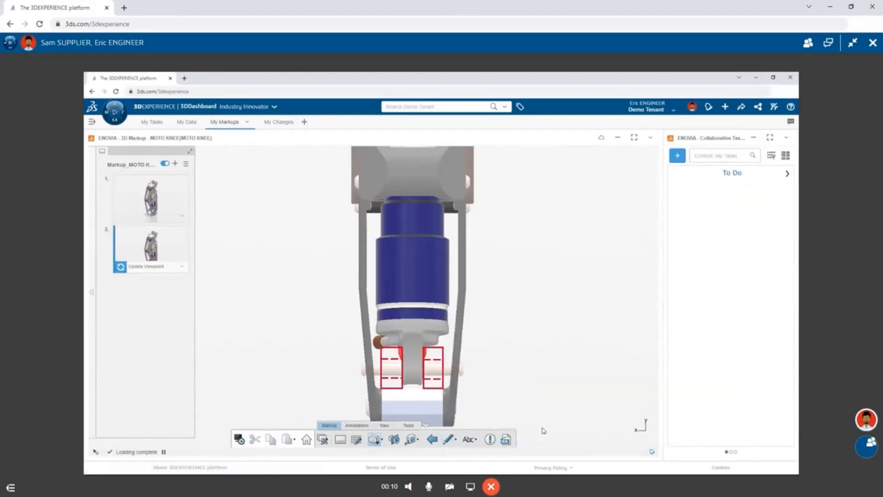
pyautogui.click(468, 439)
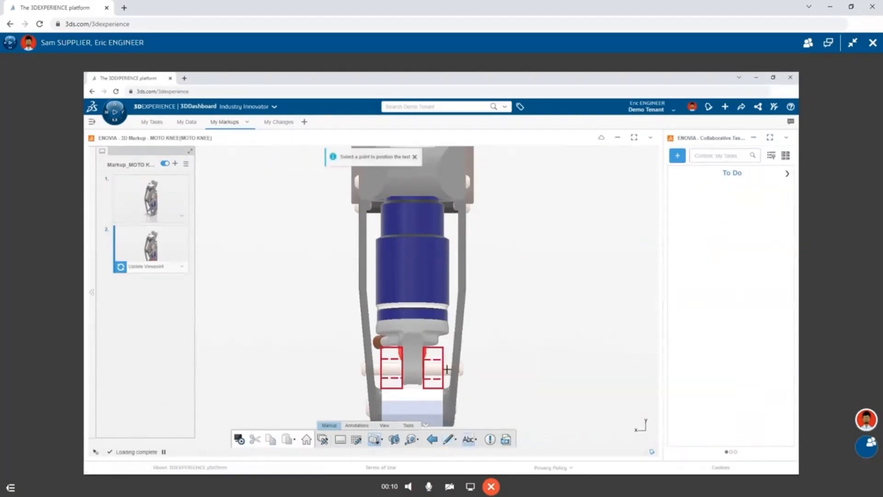
pyautogui.click(447, 369)
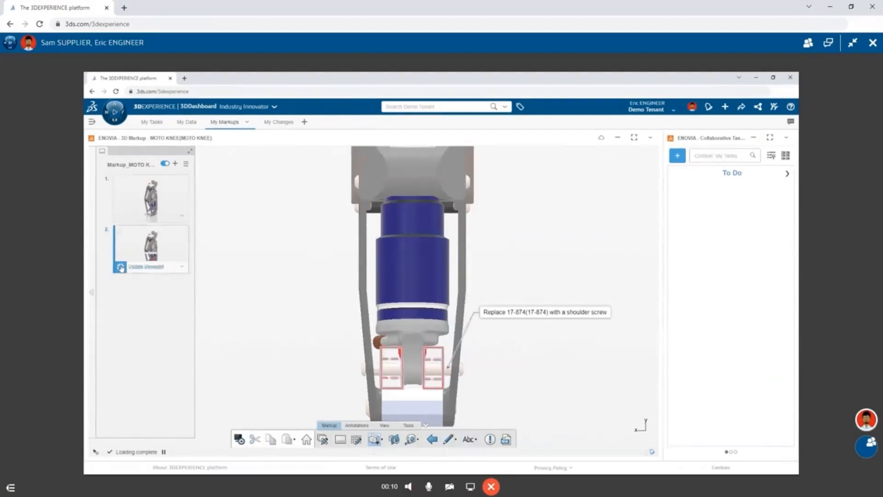
pyautogui.click(146, 267)
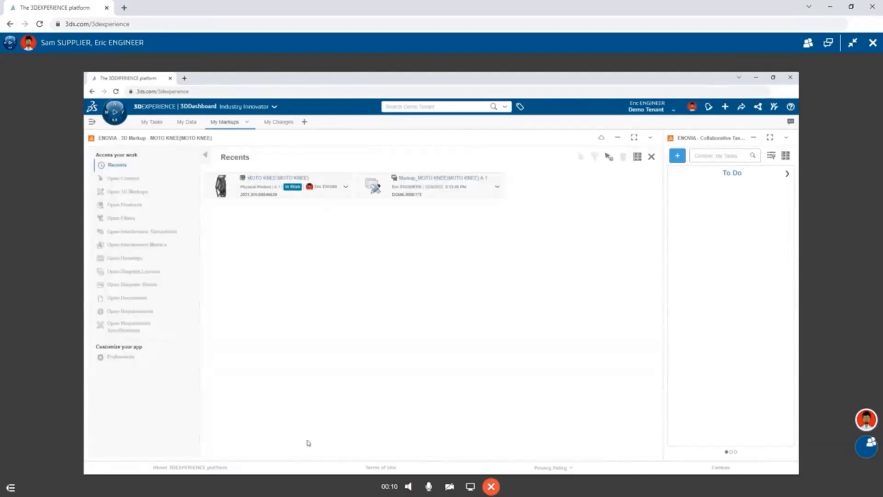
# - Create the new collaborative task 'Add Mfg Design Changes'
pyautogui.click(678, 155)
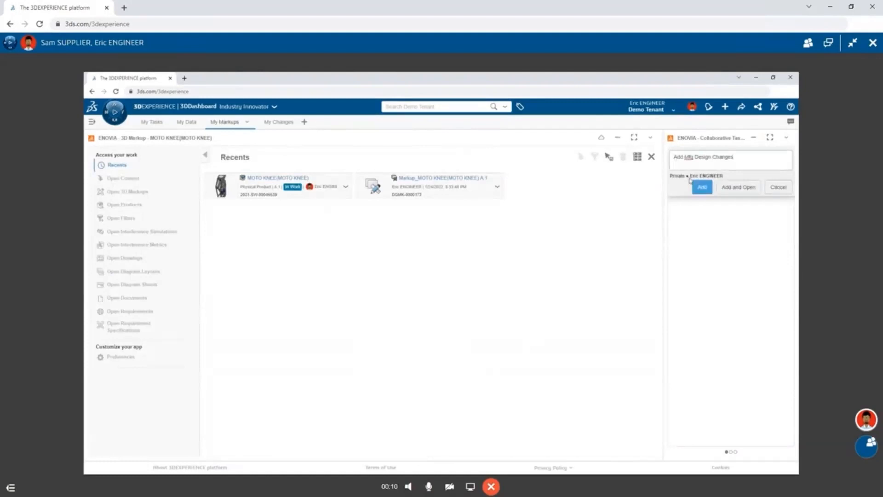
pyautogui.click(702, 186)
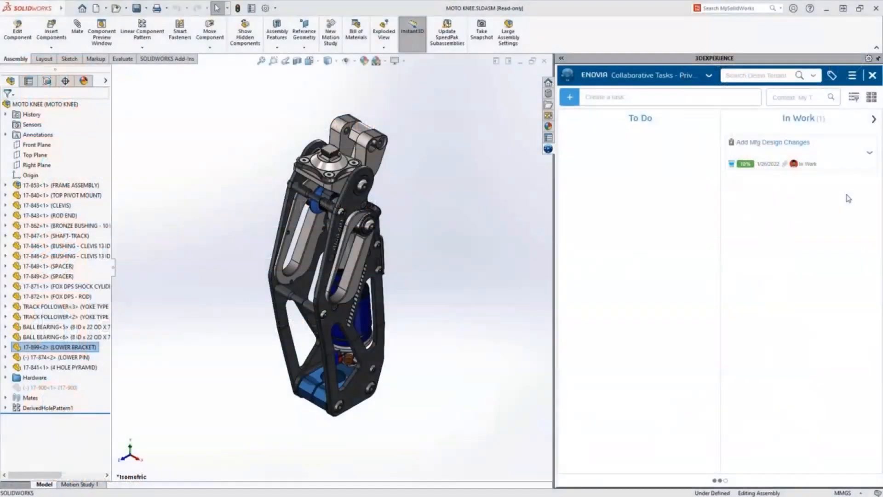
# - Preview the MOTO KNEE markup attached to the Add Mfg Design Changes task
pyautogui.click(771, 142)
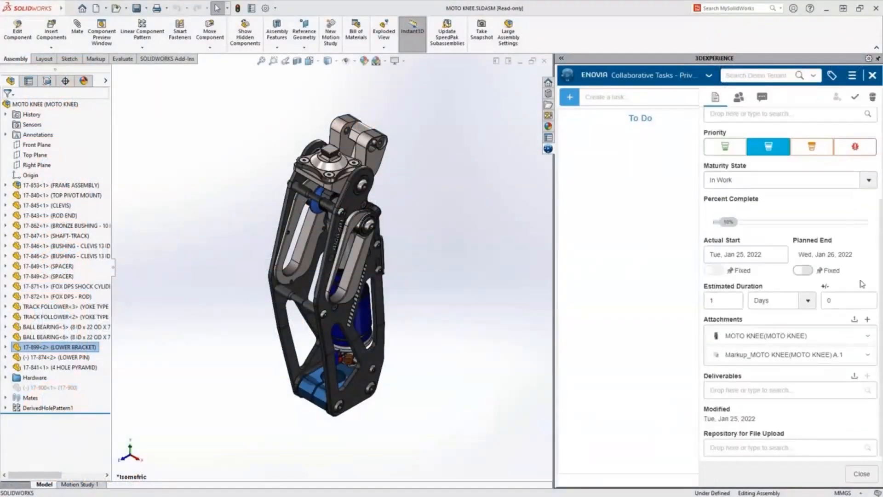
pyautogui.click(868, 374)
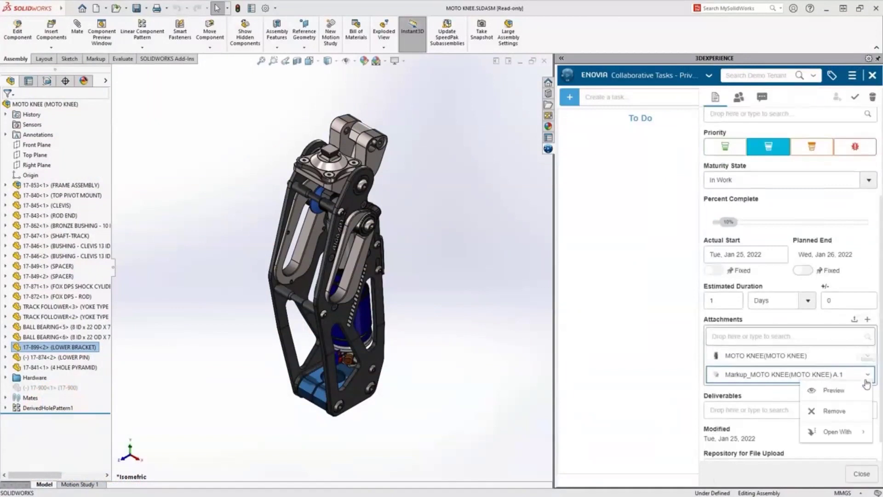
pyautogui.click(834, 390)
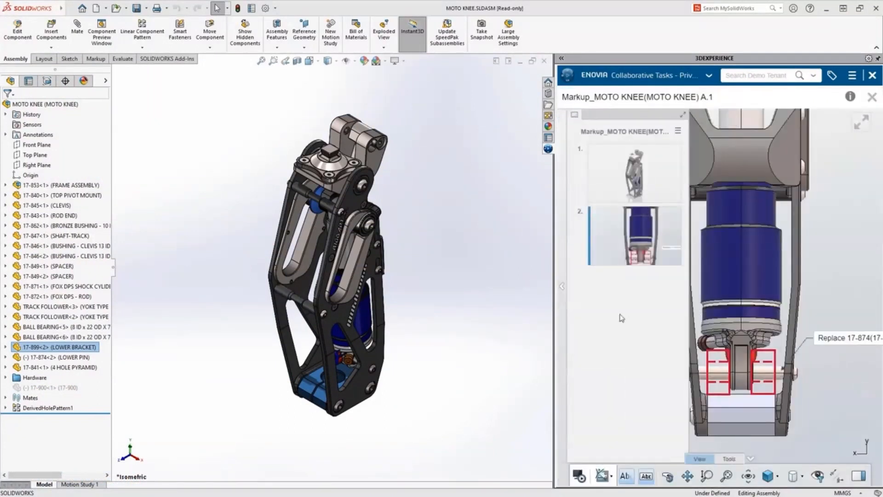
pyautogui.click(561, 286)
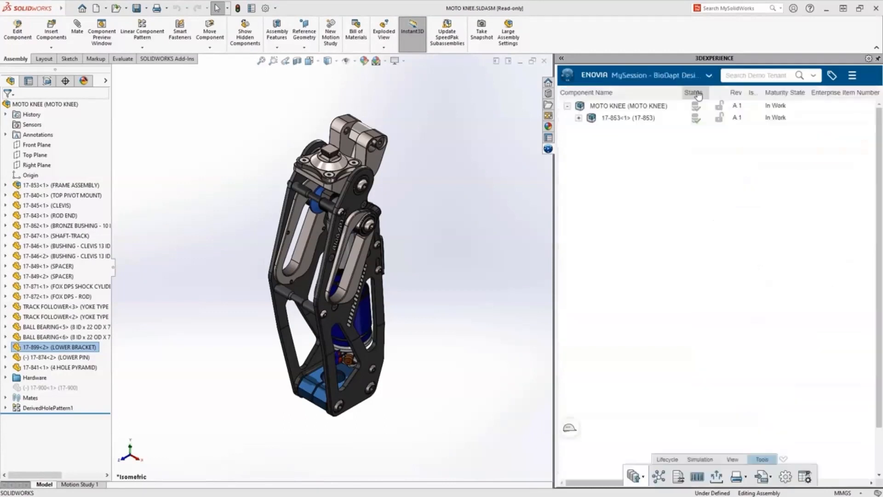
# - Open the MOTO KNEE drawing and select its drawing and product rows for revision
pyautogui.click(567, 105)
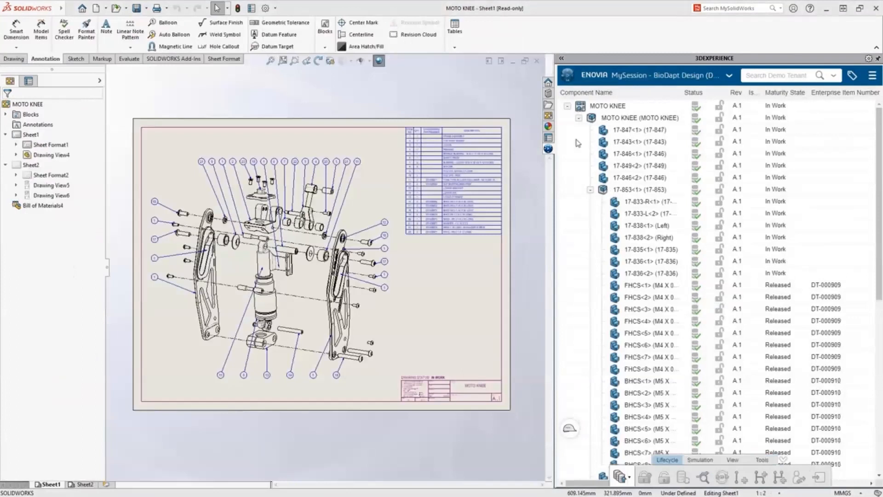
pyautogui.click(608, 105)
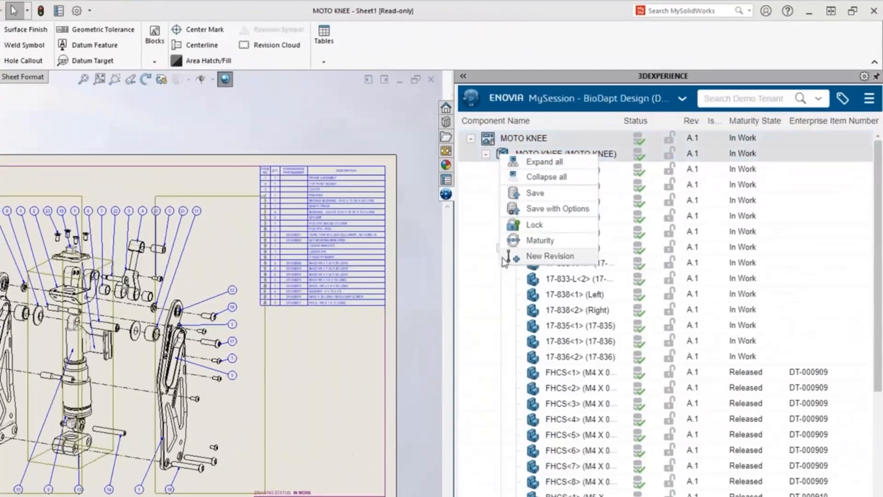
# - Revise the MOTO KNEE drawing and product with the comment DESIGN CHANGES
pyautogui.click(550, 255)
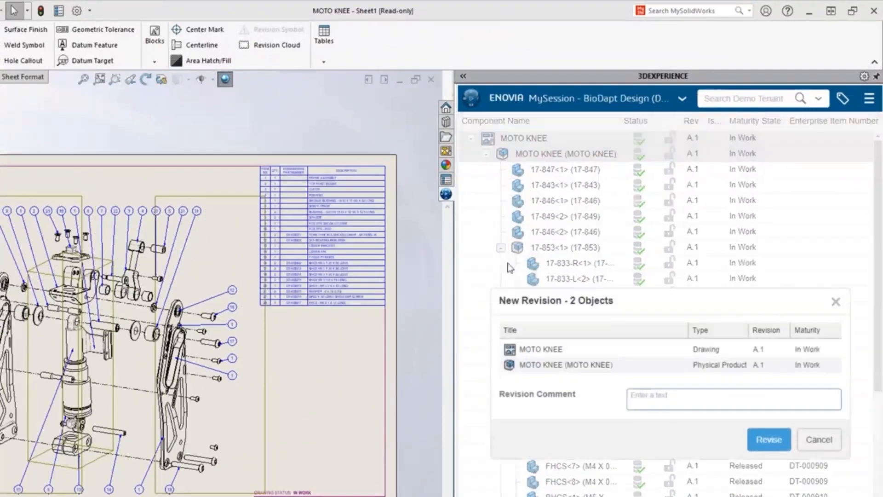
pyautogui.write('DESIGN CHANGES')
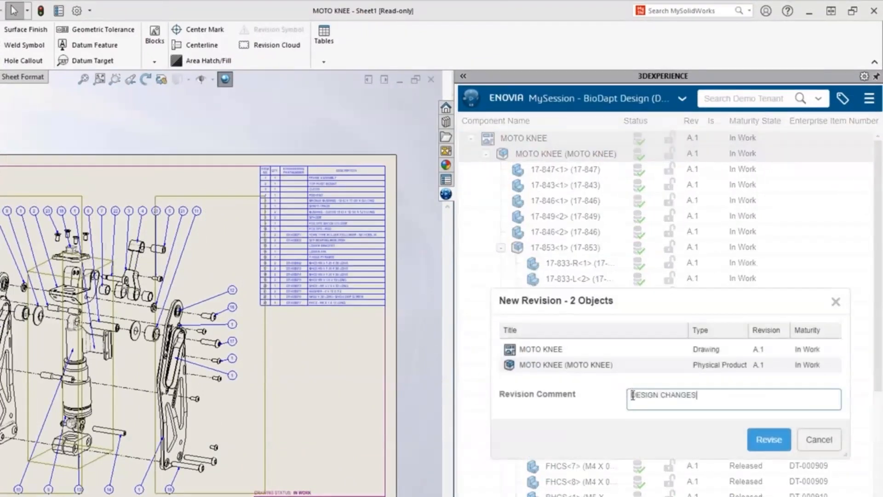
pyautogui.click(768, 440)
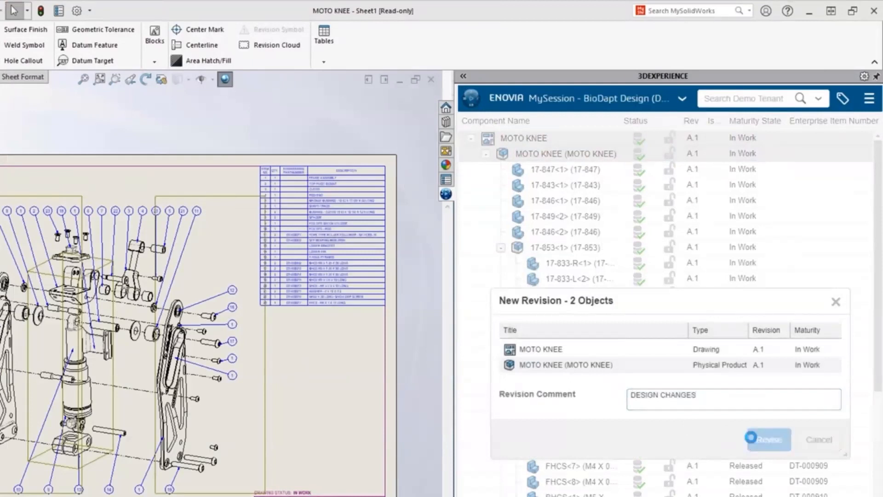
pyautogui.click(768, 440)
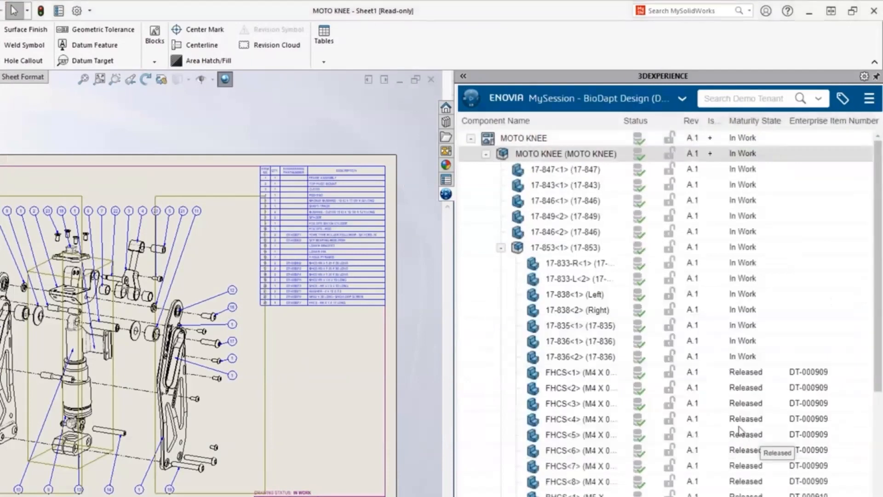
# - Replace MOTO KNEE by revision A.2 and lock it for editing
pyautogui.rightClick(524, 138)
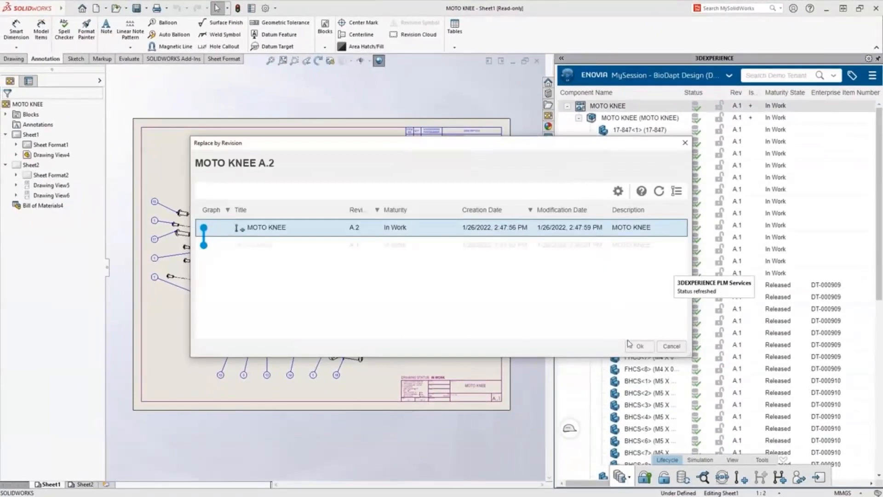
pyautogui.click(639, 345)
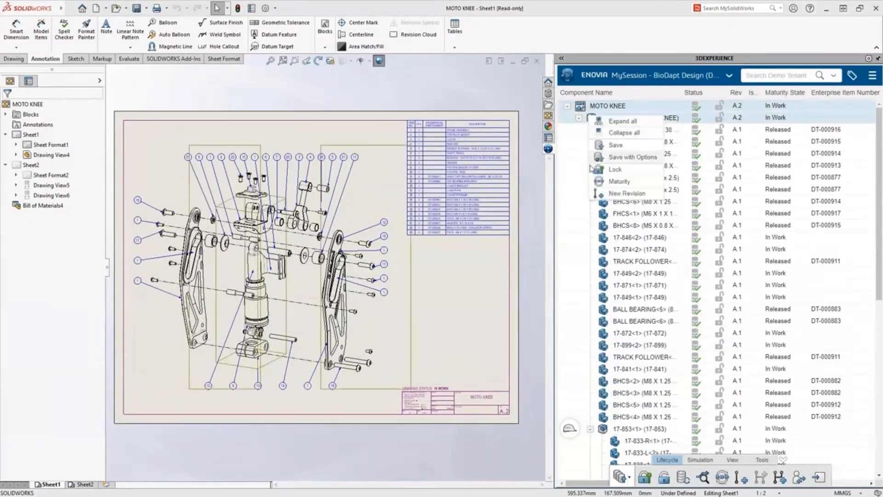
pyautogui.click(622, 122)
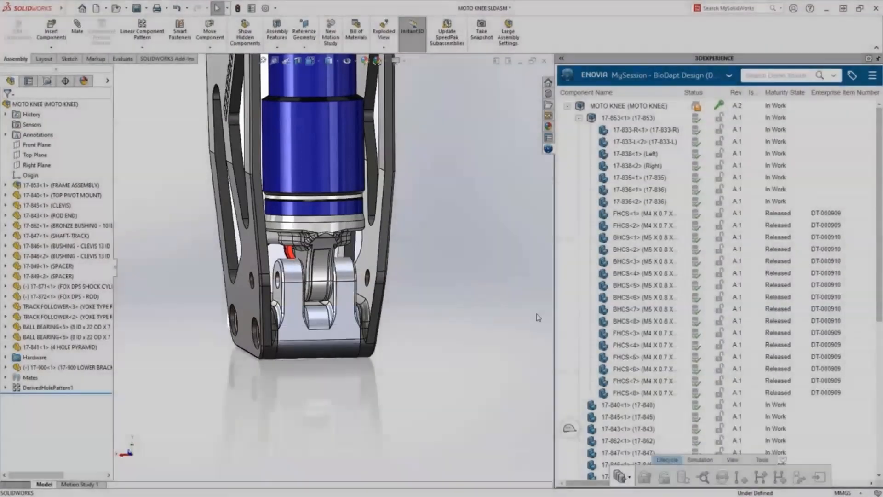
# - Search 3DSearch for 'M6x1 X 25' to find the SHSS shoulder screw
pyautogui.write('M6x1 X 25')
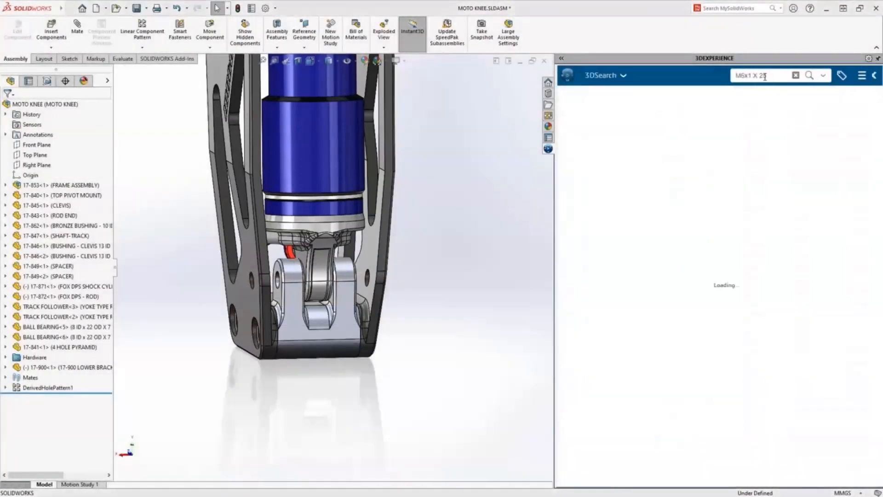
pyautogui.click(808, 75)
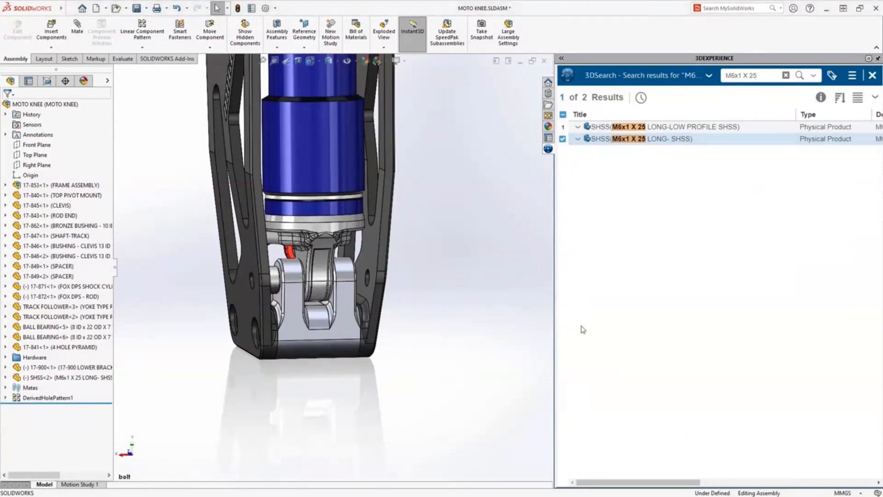
pyautogui.moveTo(872, 74)
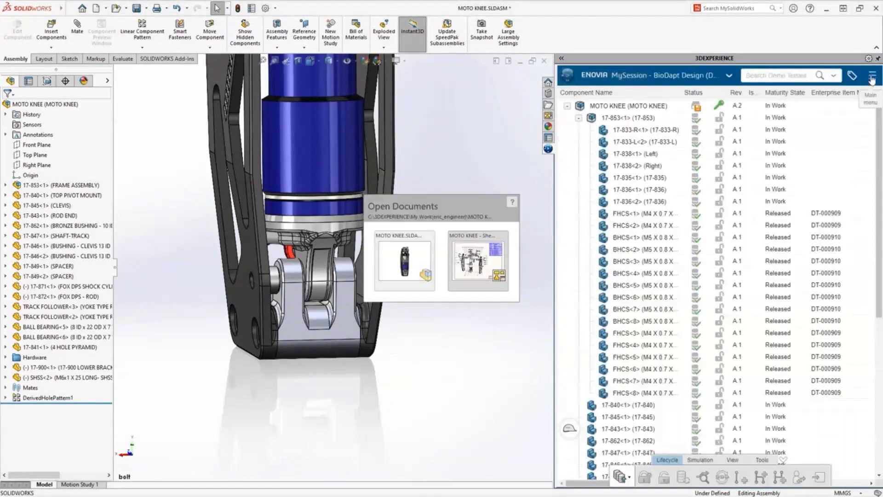
# - Set enterprise item numbers DT-000958 onward on the in-work MOTO KNEE components
pyautogui.click(478, 260)
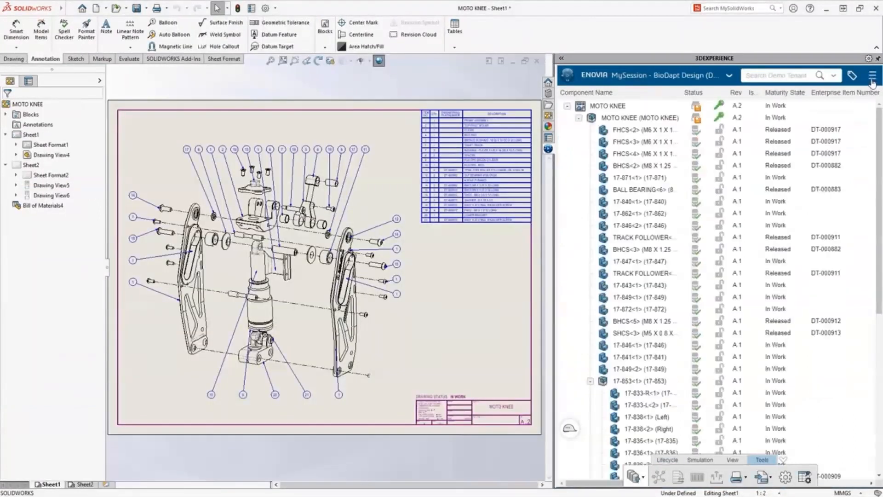
pyautogui.scroll(-3)
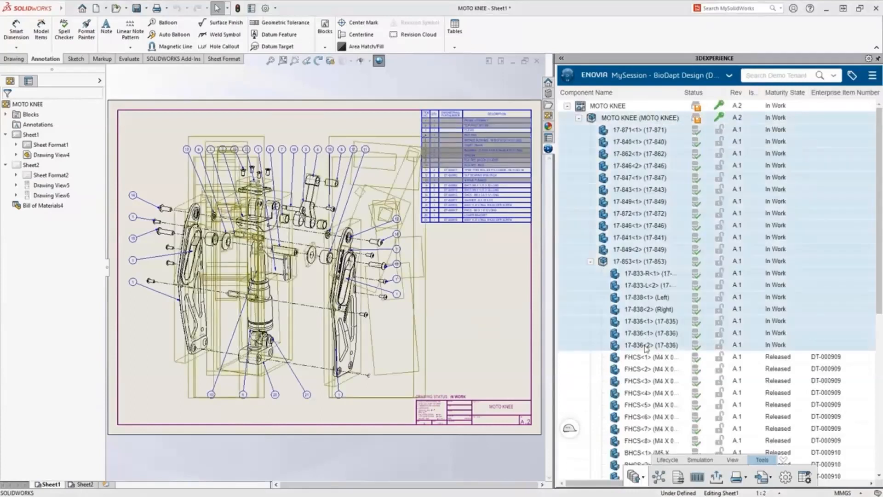
pyautogui.scroll(-3)
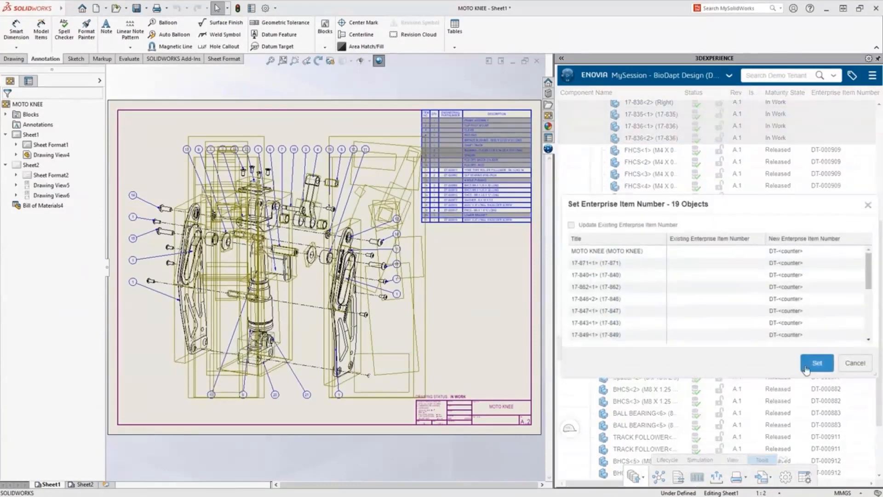
pyautogui.click(816, 363)
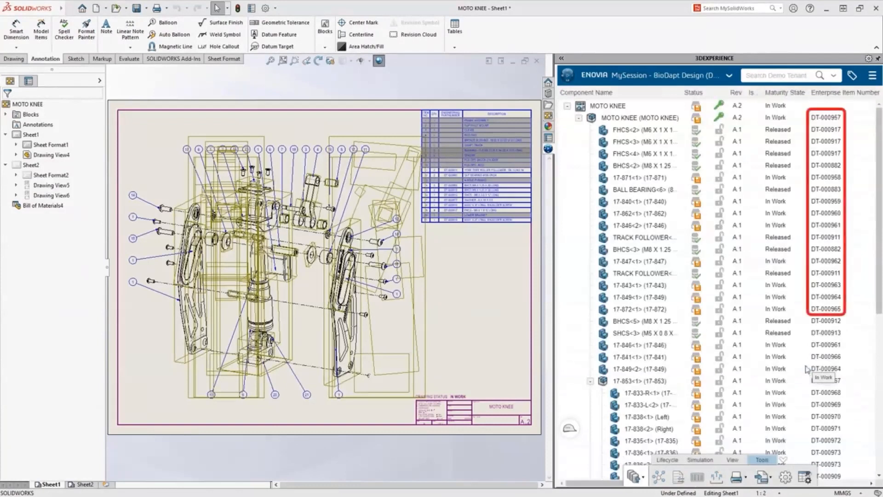
pyautogui.moveTo(754, 355)
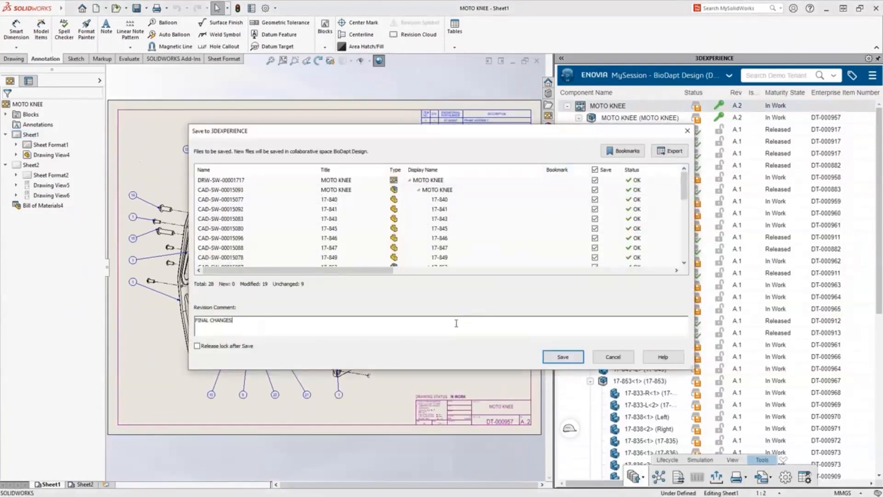
# - Save the changes to 3DEXPERIENCE with comment FINAL CHANGES and release locks after save
pyautogui.click(197, 345)
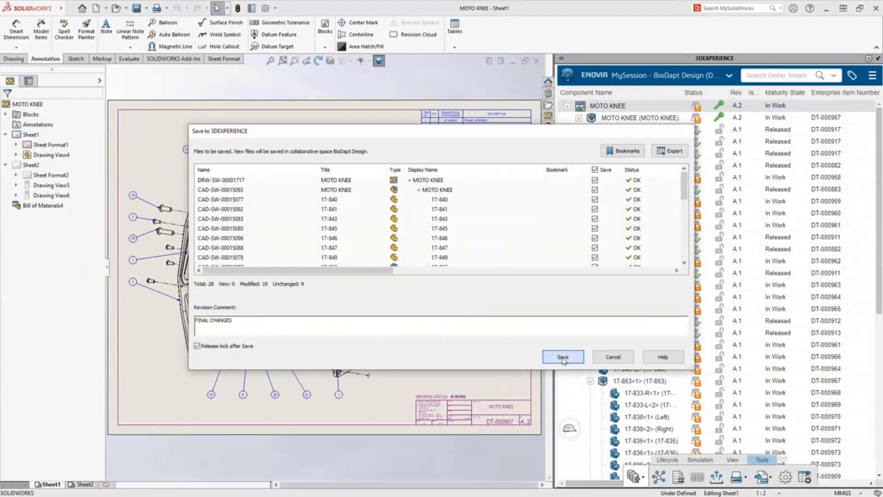
pyautogui.click(562, 357)
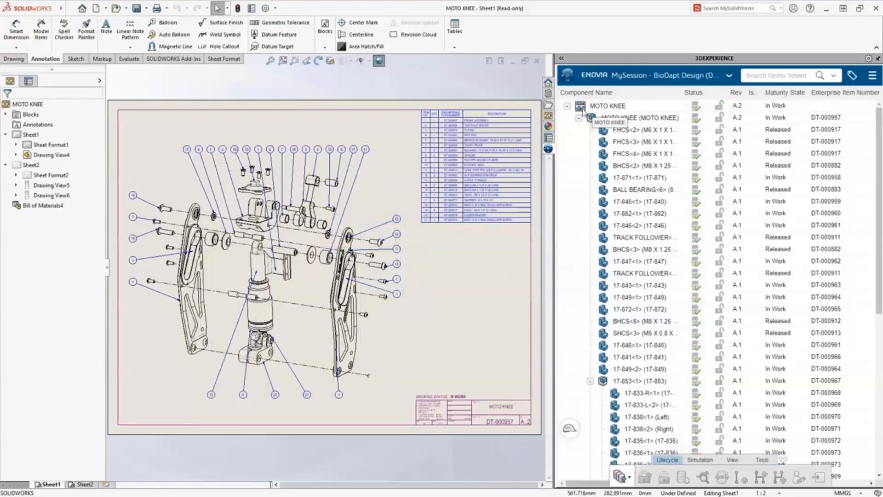
# - Promote MOTO KNEE A.2 to Released via Maturity and view it in the project
pyautogui.rightClick(607, 104)
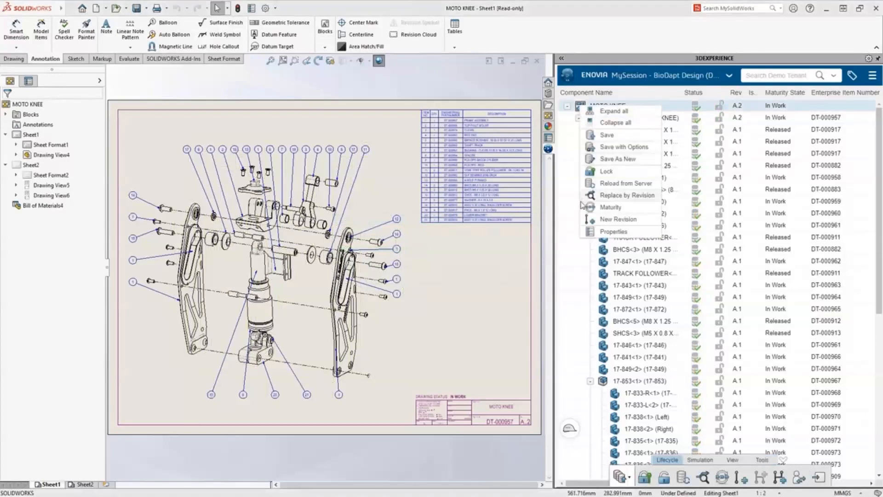
pyautogui.click(610, 207)
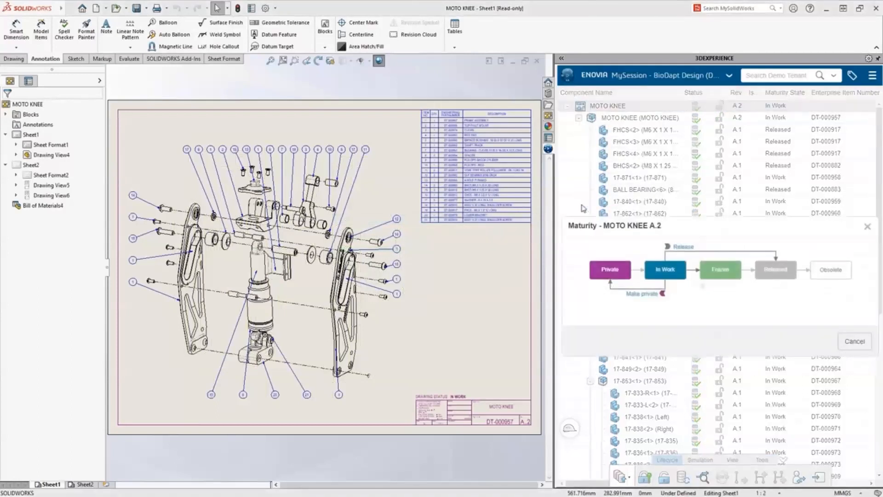
pyautogui.click(681, 247)
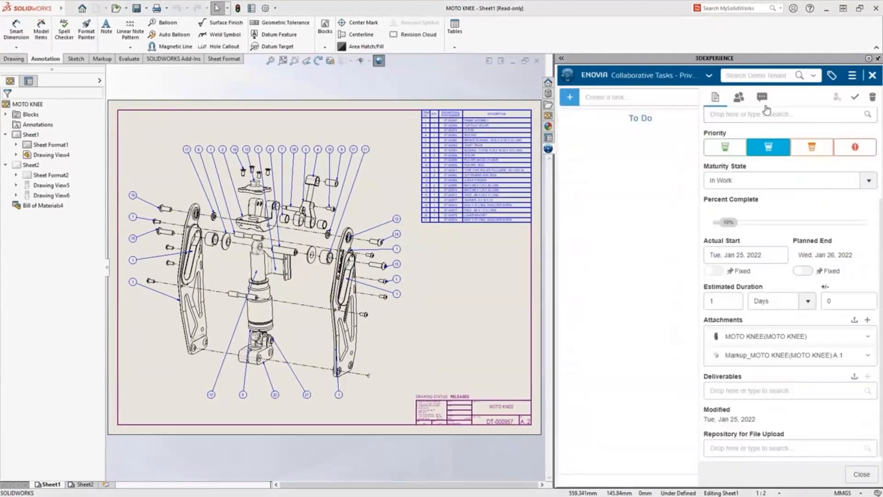
pyautogui.click(855, 97)
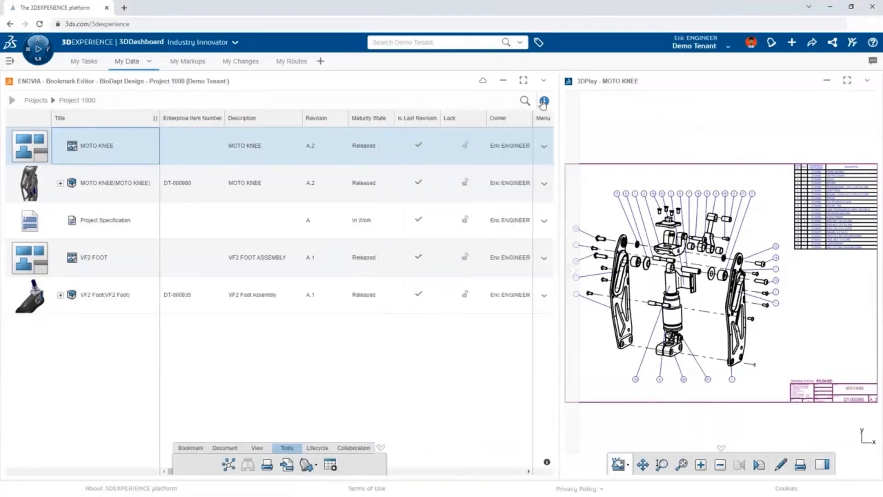
# - View the Formal Change Approval route with its five Draft approval tasks
pyautogui.click(277, 61)
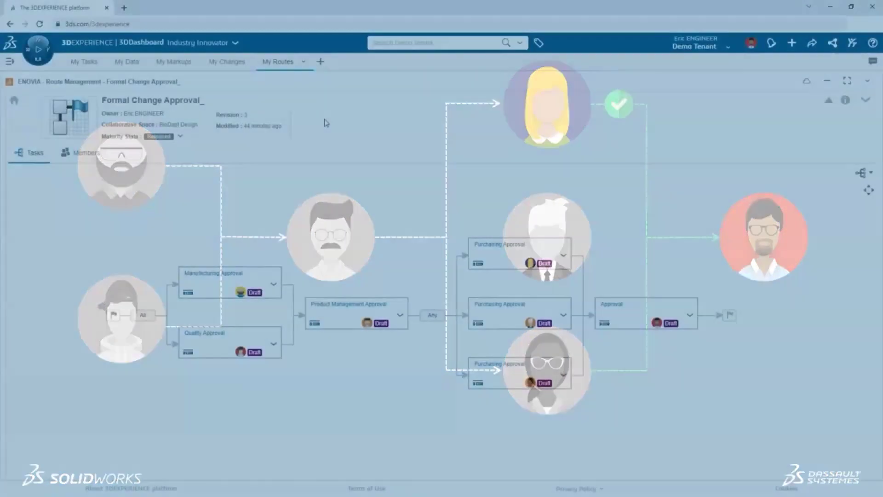
# - Select the Reduce Overall Weight issue and load its related VF2 Foot into Issue 3D Review
pyautogui.click(226, 61)
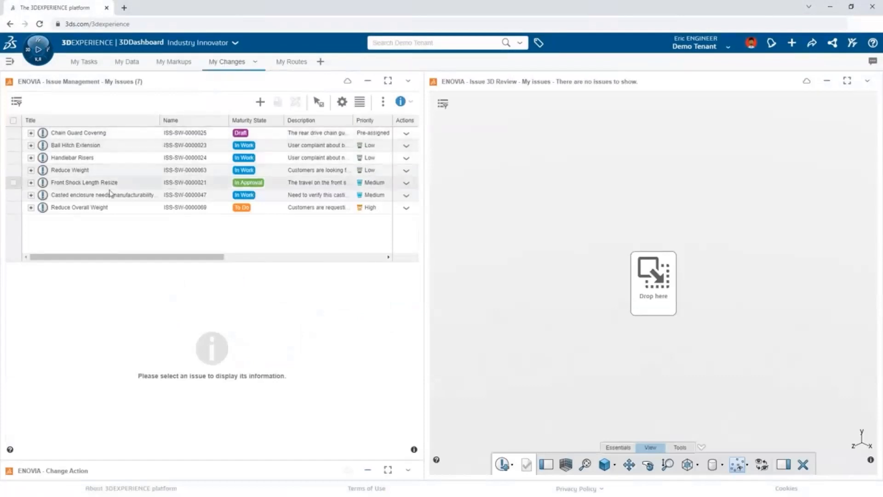
pyautogui.click(79, 207)
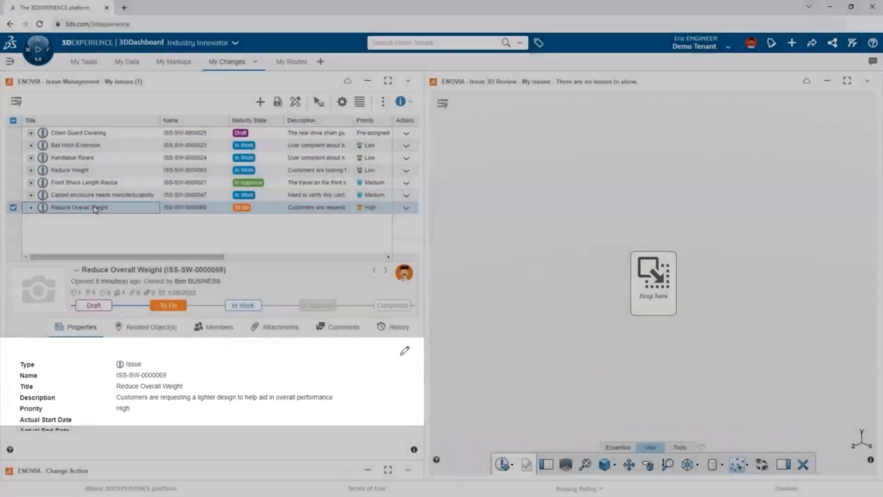
pyautogui.click(150, 326)
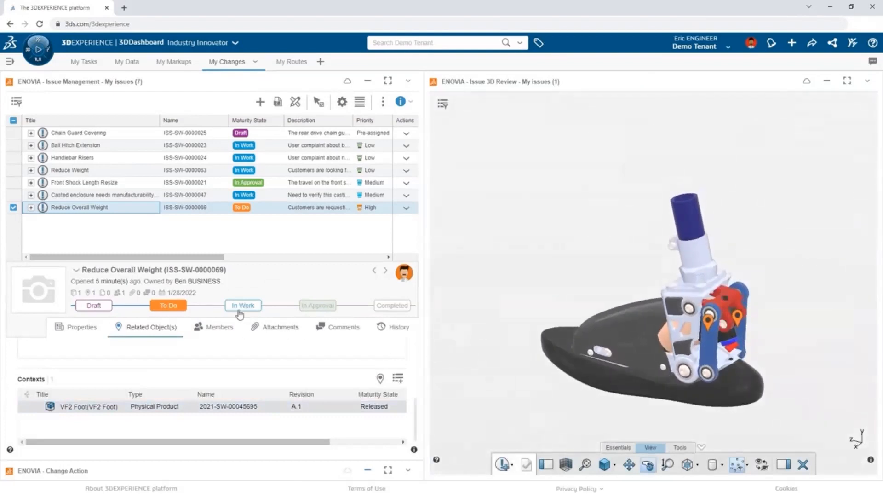
pyautogui.click(243, 305)
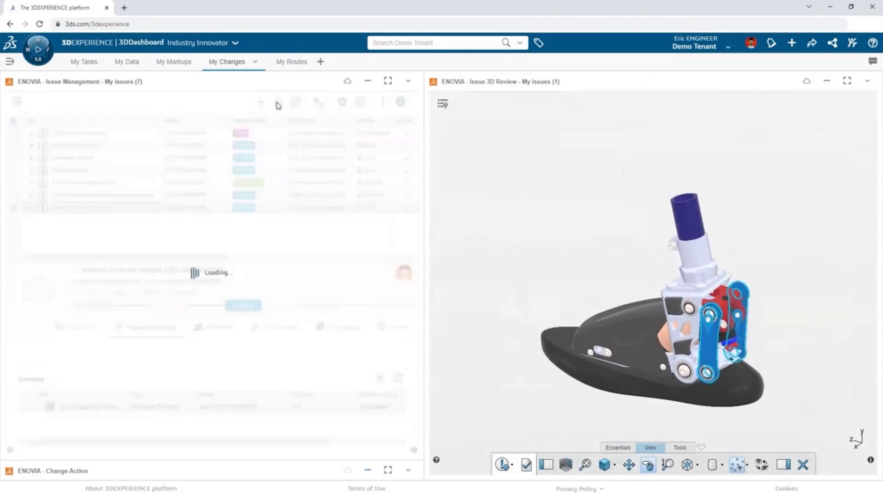
# - Create a change action with High severity and due date 28 January 2022, saved as Draft
pyautogui.click(277, 102)
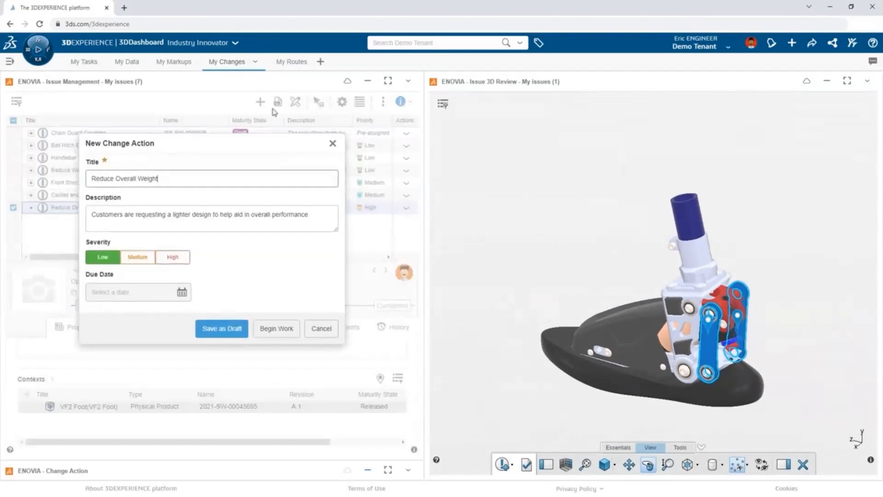
pyautogui.click(172, 256)
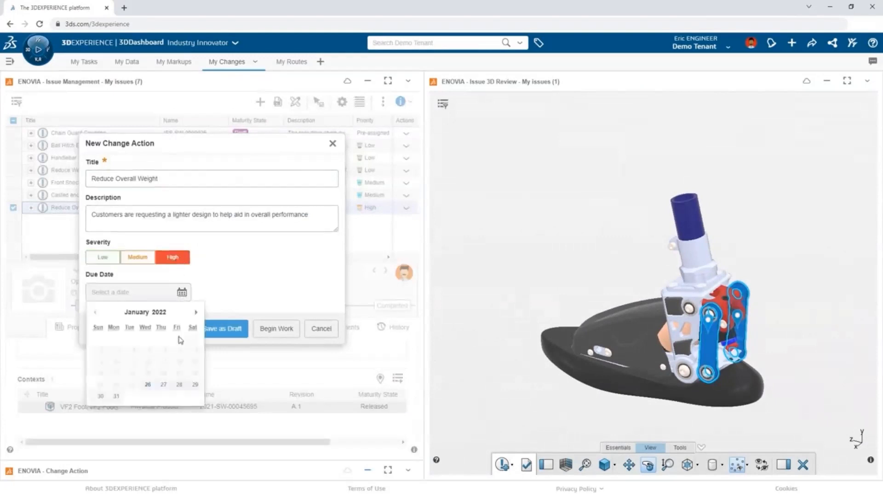
pyautogui.click(180, 384)
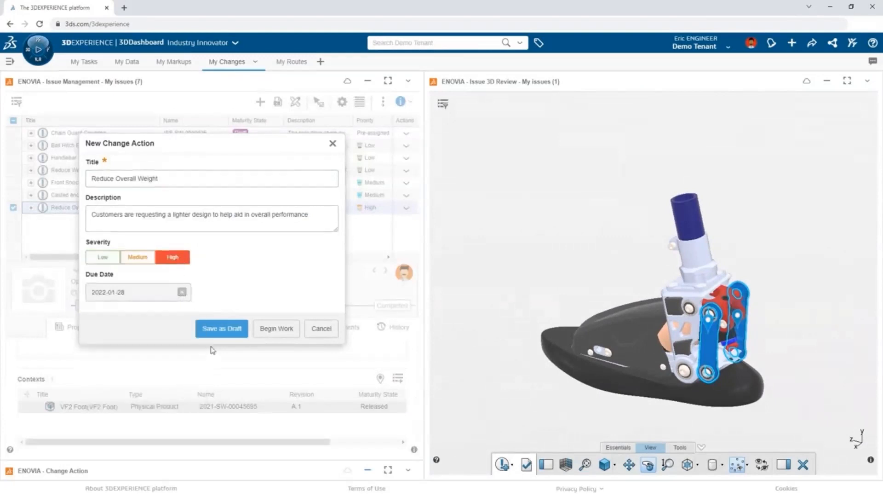
pyautogui.click(221, 329)
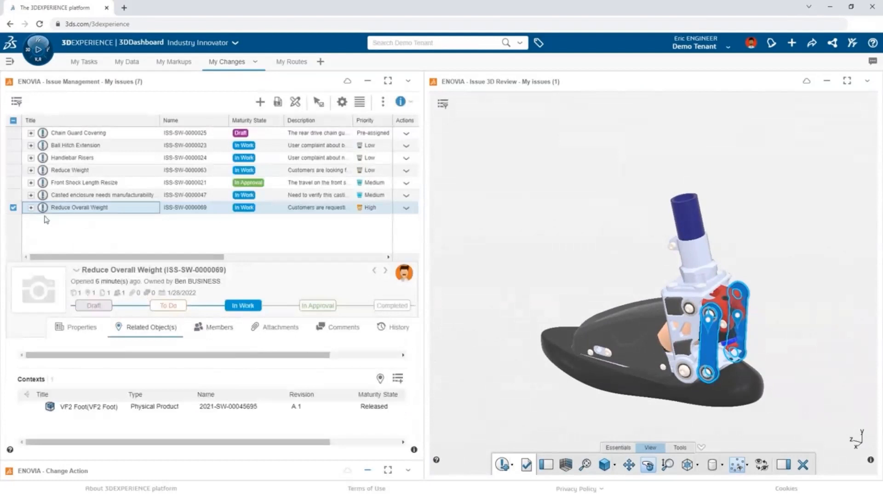
# - Bring the new Reduce Overall Weight change action's Members list into view
pyautogui.click(32, 208)
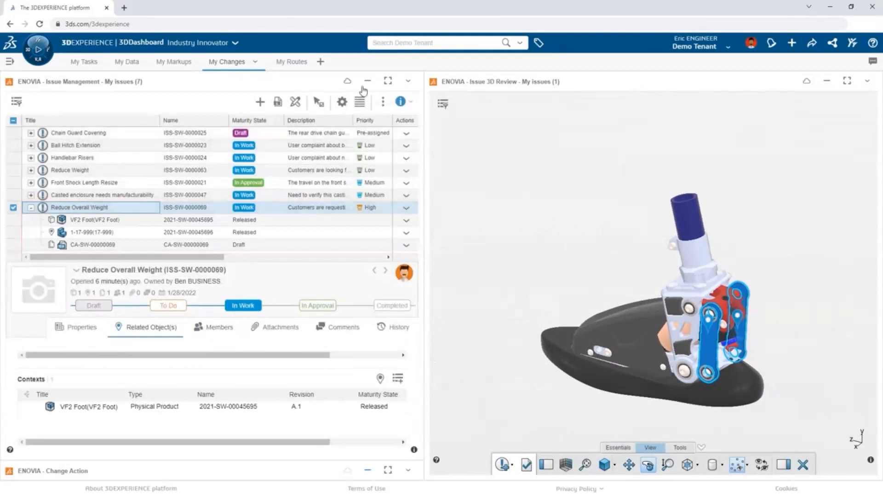
pyautogui.click(367, 81)
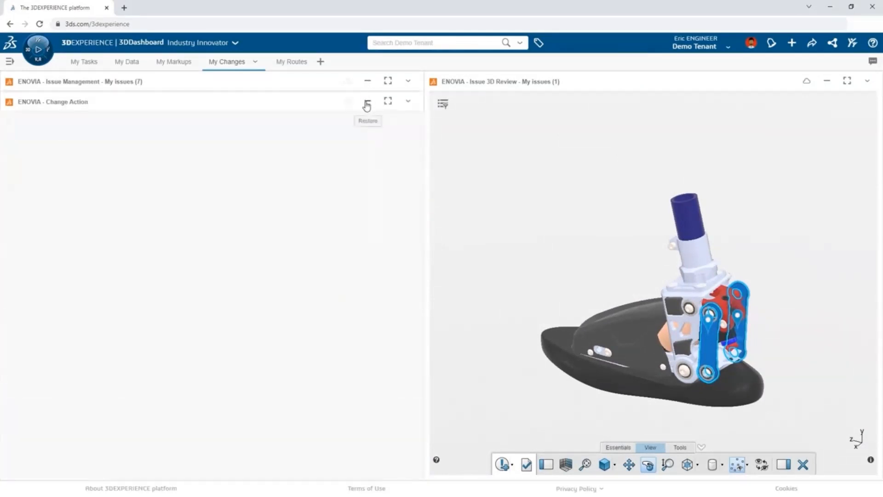
pyautogui.click(367, 104)
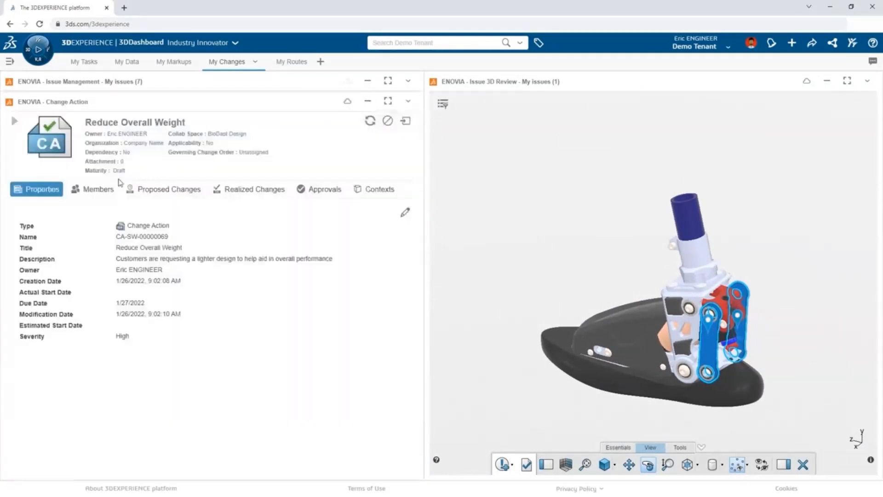
pyautogui.click(98, 189)
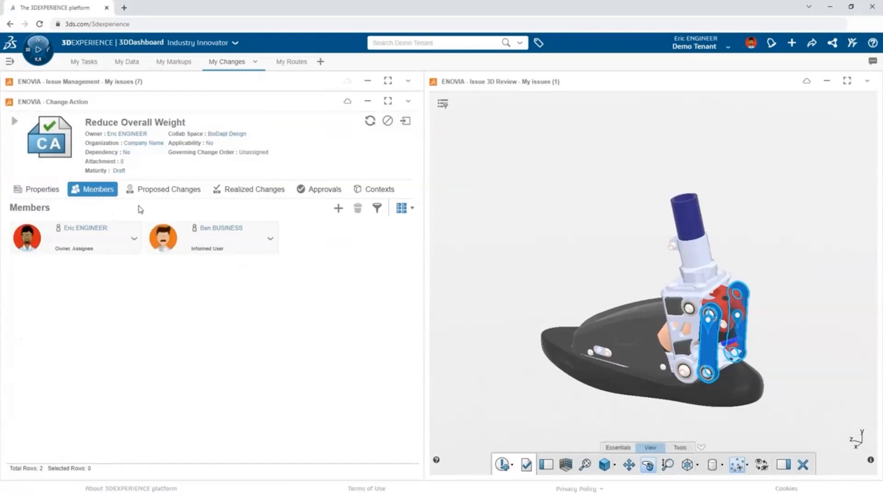
# - Add Formal Change Approval as Approver and show the single proposed change
pyautogui.click(338, 208)
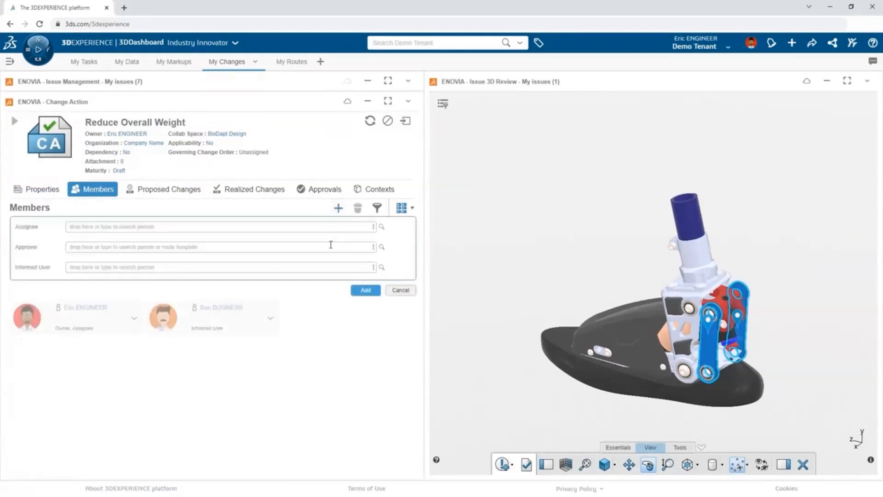
pyautogui.write('Formal Change Approval_')
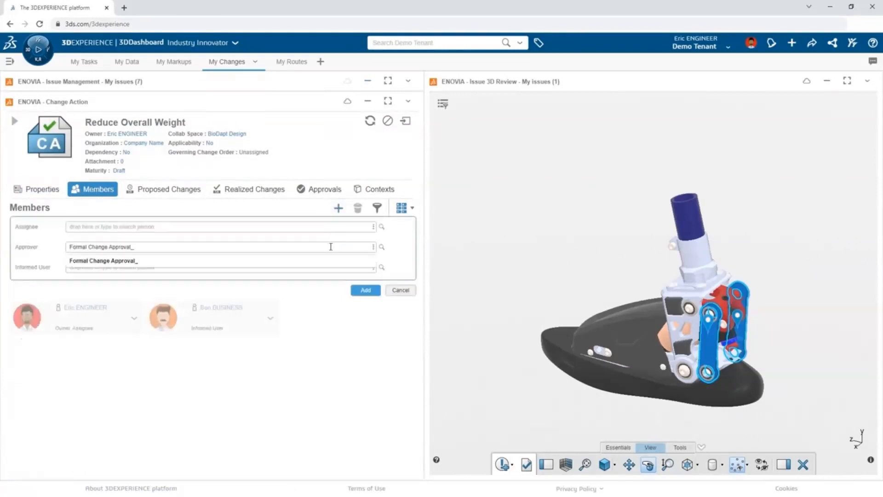
pyautogui.click(104, 260)
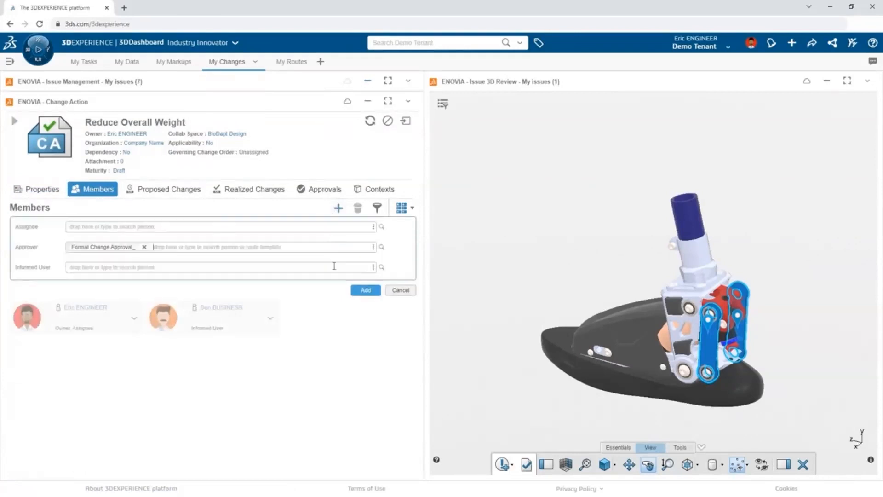
pyautogui.click(365, 290)
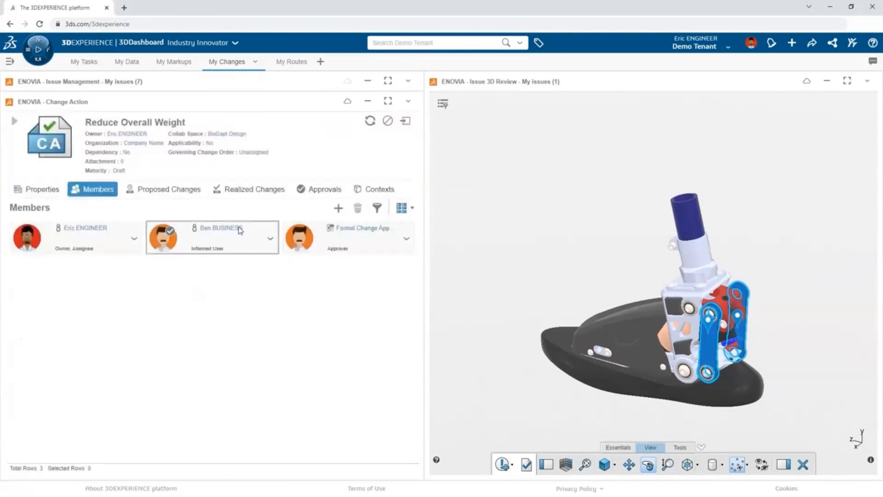
pyautogui.click(168, 188)
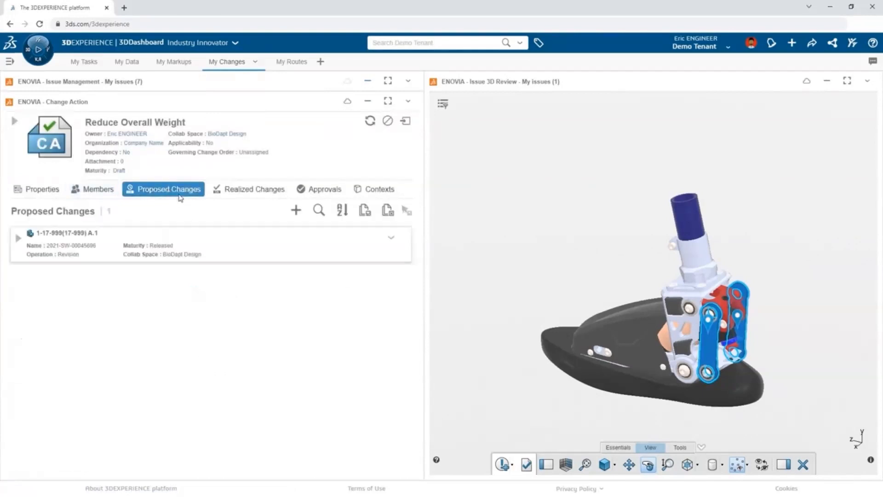
# - Run Change Assessment on the proposed part to add its related objects, reaching four proposed changes
pyautogui.click(391, 238)
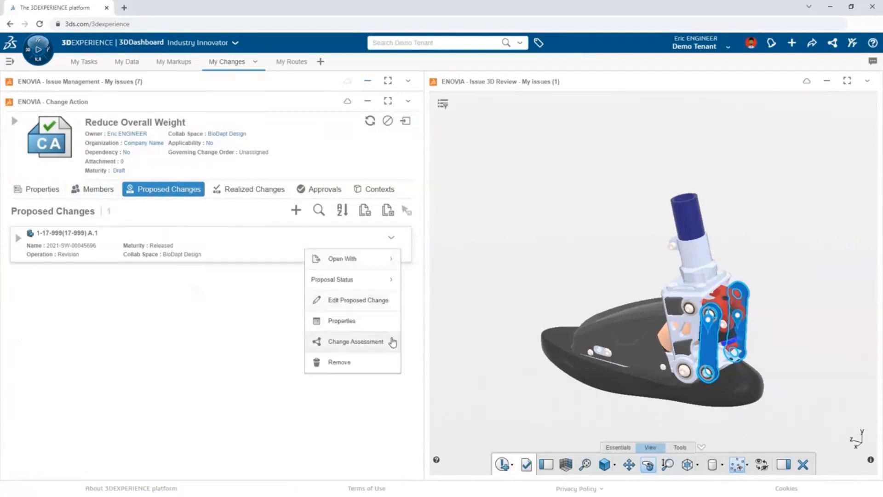
pyautogui.click(355, 341)
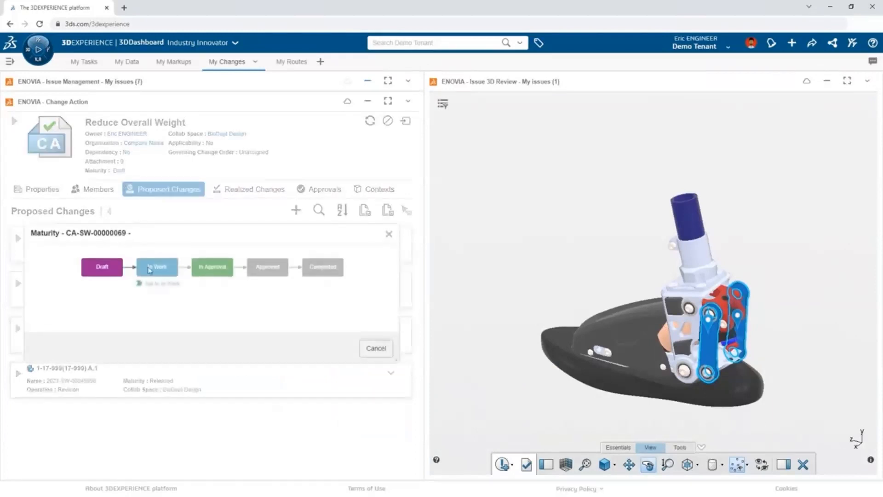
# - Promote the change action to In Work and return to drawing 17-999 in SOLIDWORKS
pyautogui.click(156, 267)
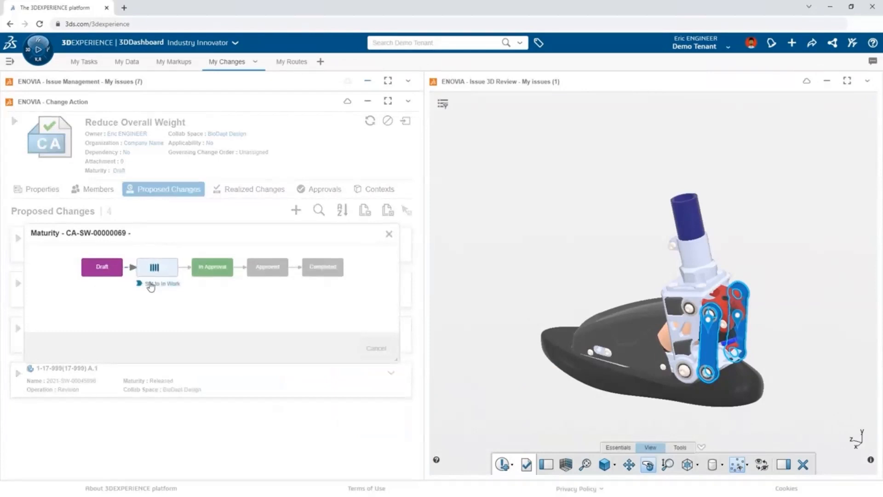
pyautogui.click(162, 283)
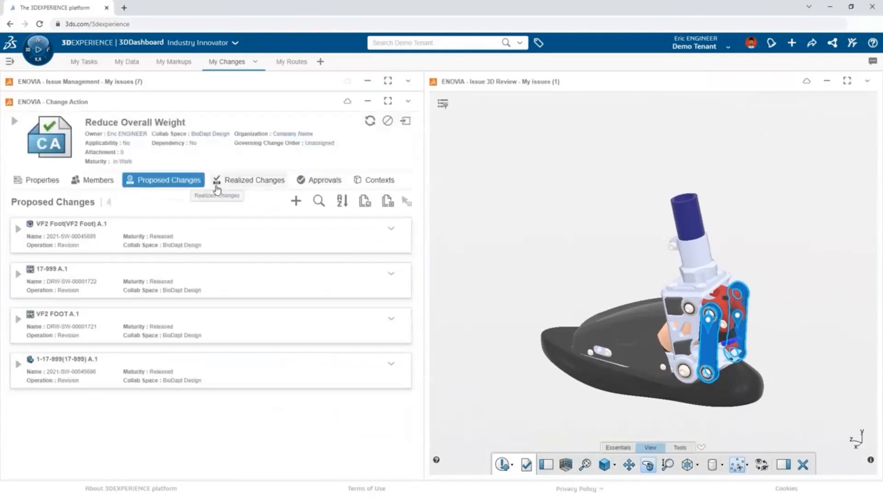
pyautogui.click(253, 179)
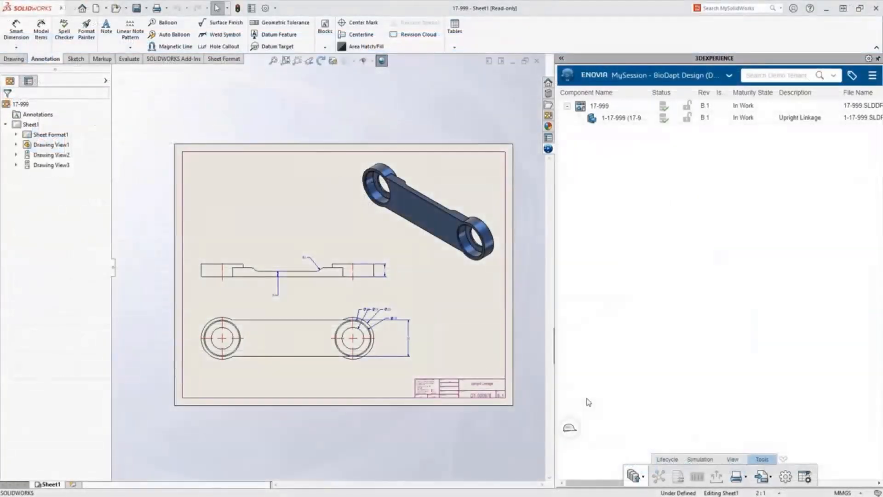
# - Set work under the Reduce Overall Weight change action in the MySession panel
pyautogui.click(570, 428)
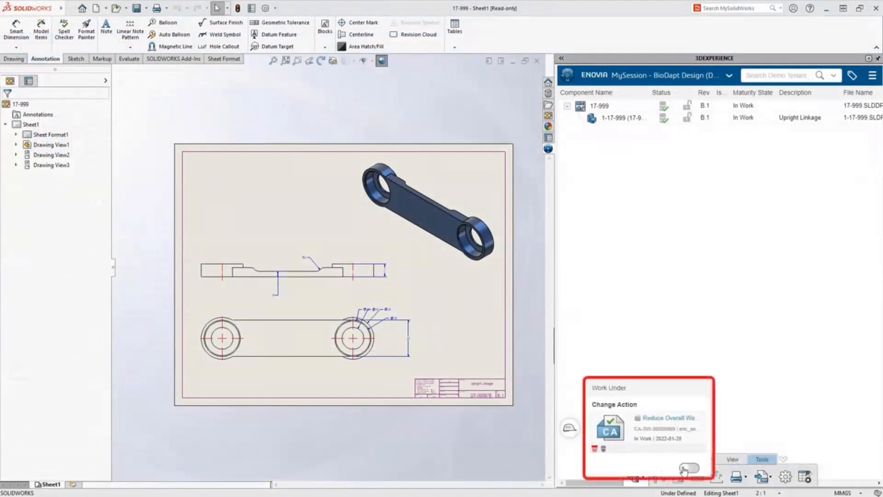
pyautogui.click(690, 468)
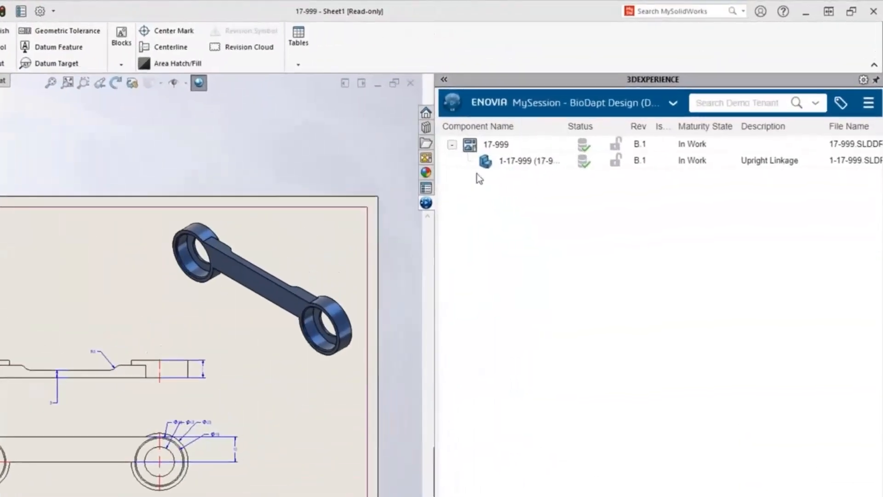
# - Change maturity of the 17-999 drawing and 1-17-999 part to Frozen
pyautogui.click(528, 160)
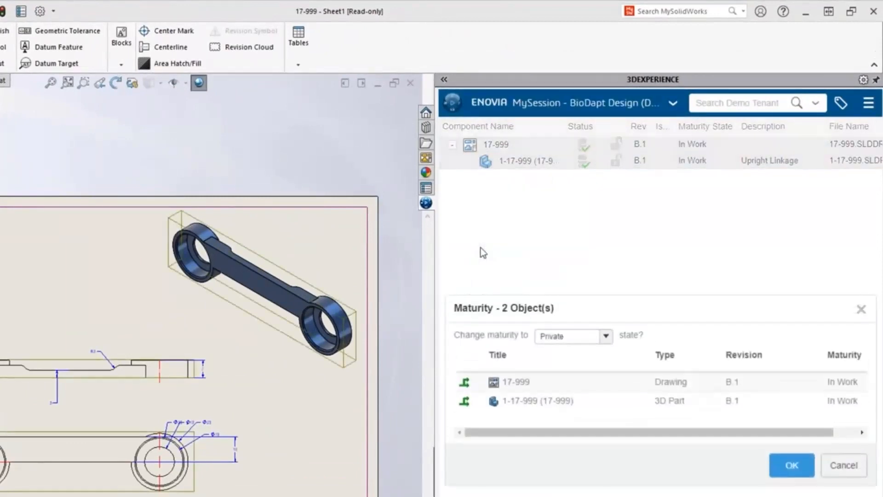
pyautogui.click(573, 336)
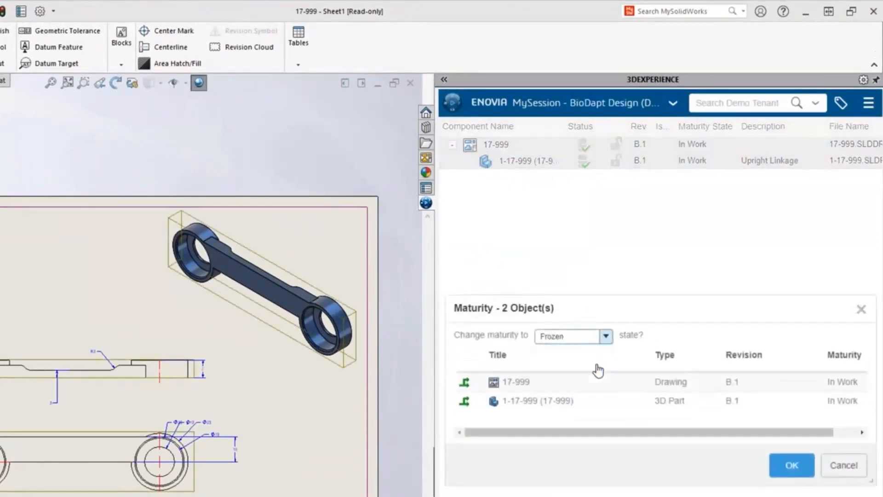
pyautogui.click(792, 465)
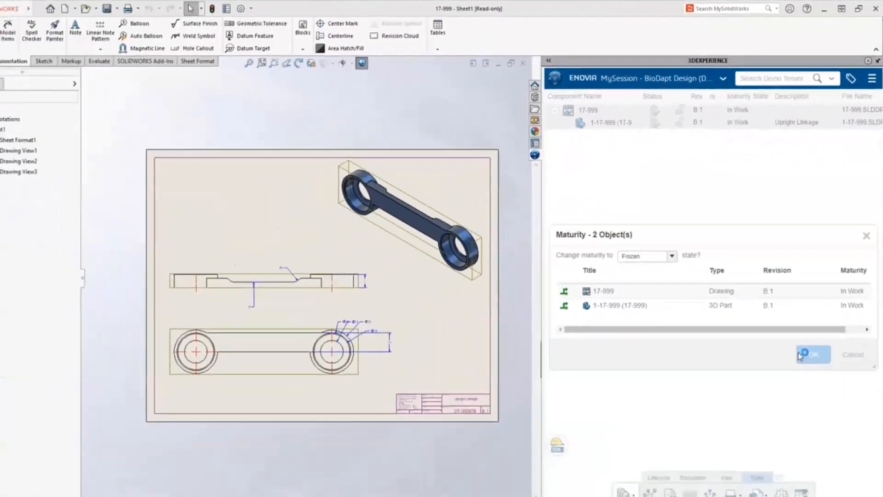
pyautogui.click(812, 354)
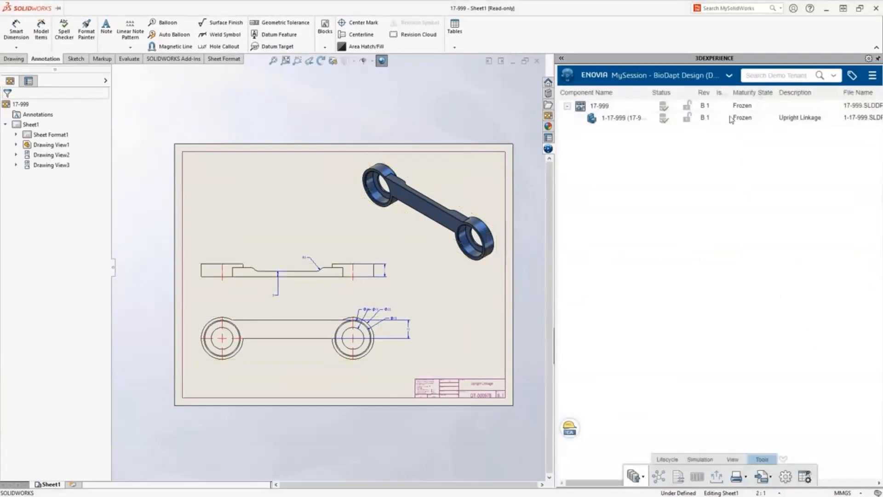
# - Switch to the Change Action app and set Reduce Overall Weight to In Approval
pyautogui.click(730, 75)
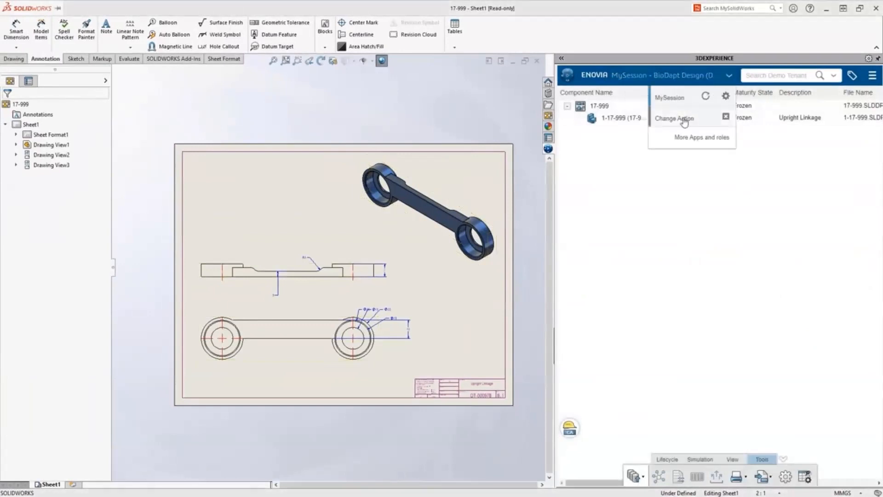
pyautogui.click(674, 118)
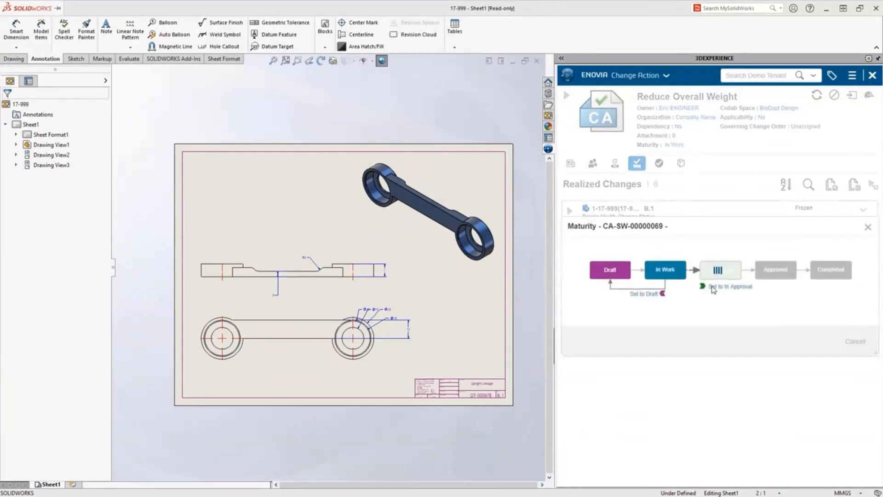
pyautogui.click(728, 286)
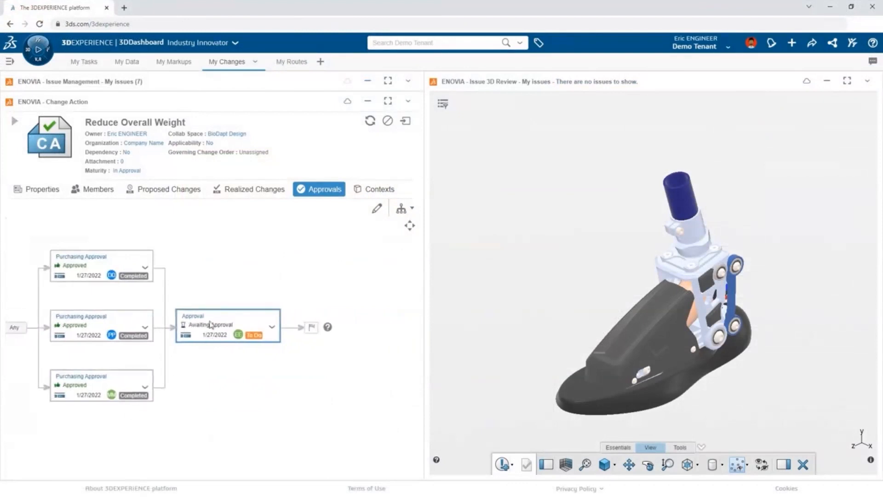
# - Approve the final approval task with the comment APPROVED
pyautogui.click(227, 326)
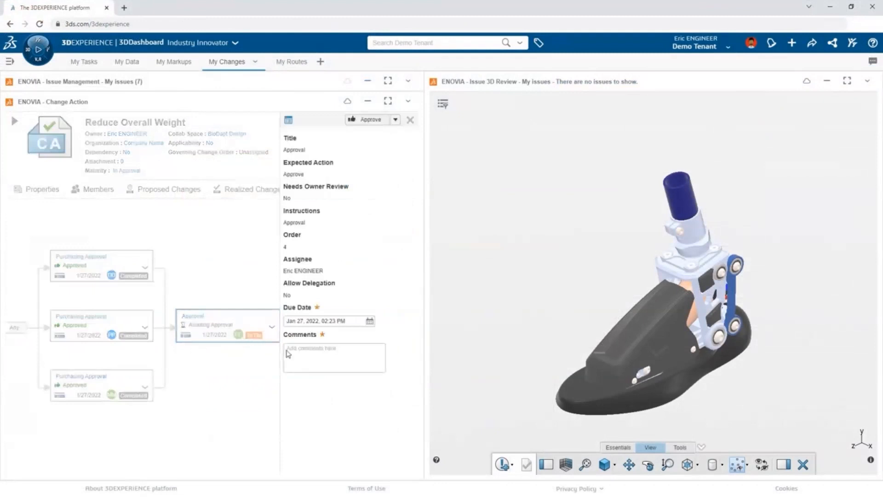
pyautogui.write('APPROVED')
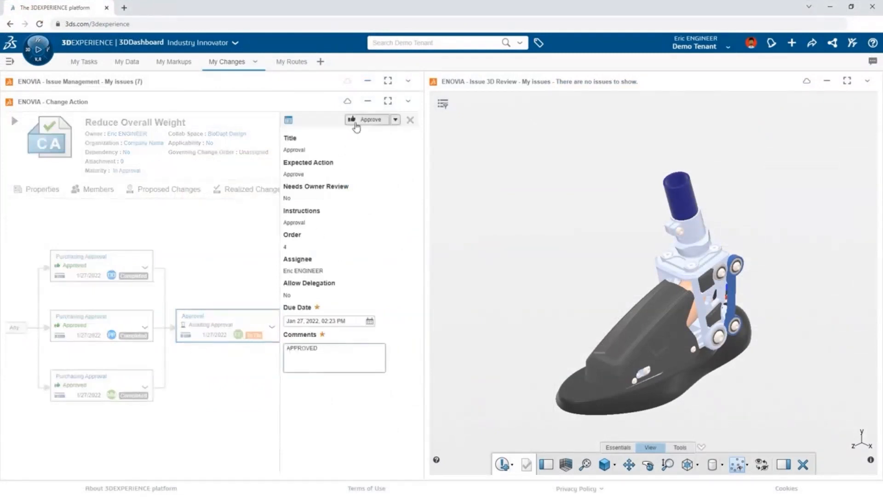
pyautogui.click(368, 119)
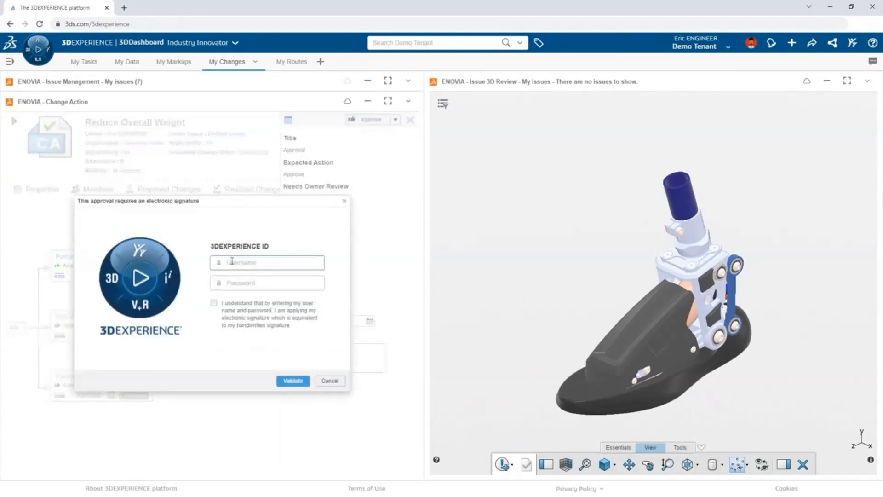
# - E-sign the approval as Eric_ENGINEER and refresh to show the change action Completed
pyautogui.write('Eric_ENGINEER')
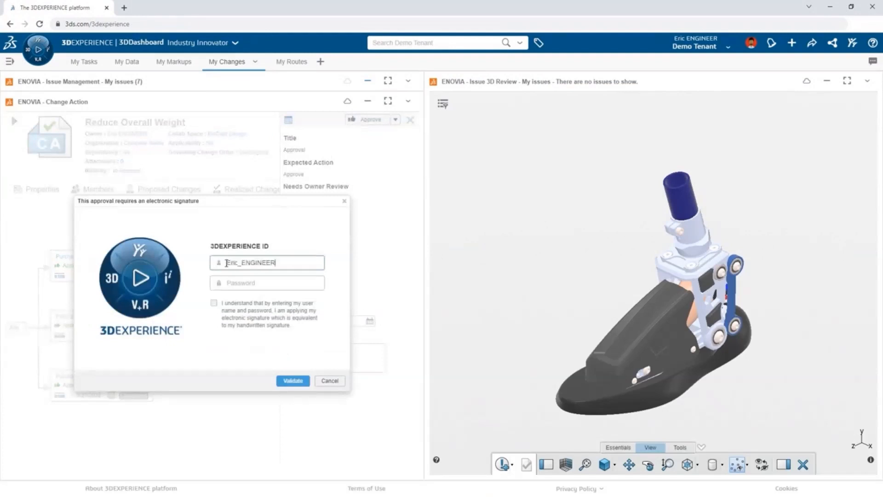
pyautogui.click(267, 283)
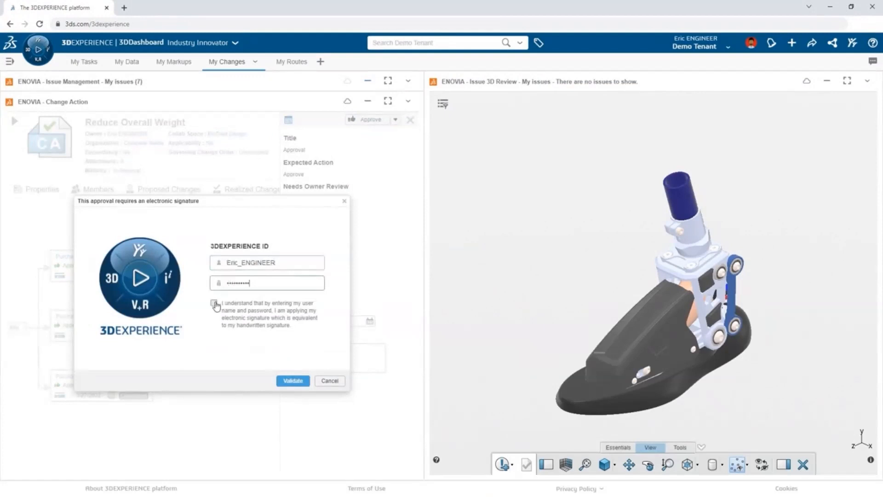
pyautogui.click(214, 303)
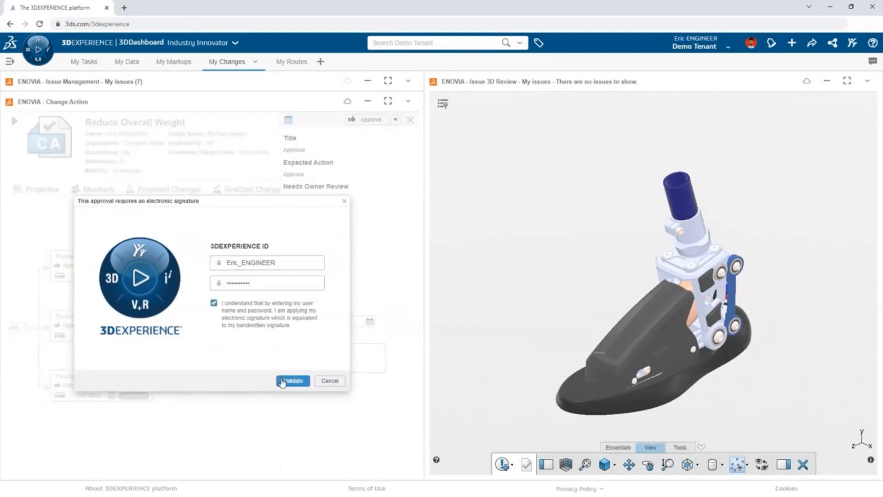
pyautogui.click(291, 381)
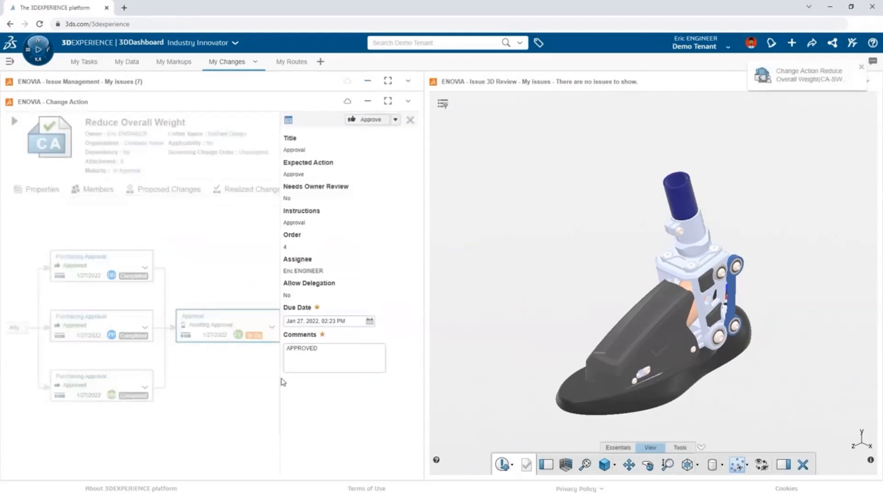
pyautogui.click(369, 118)
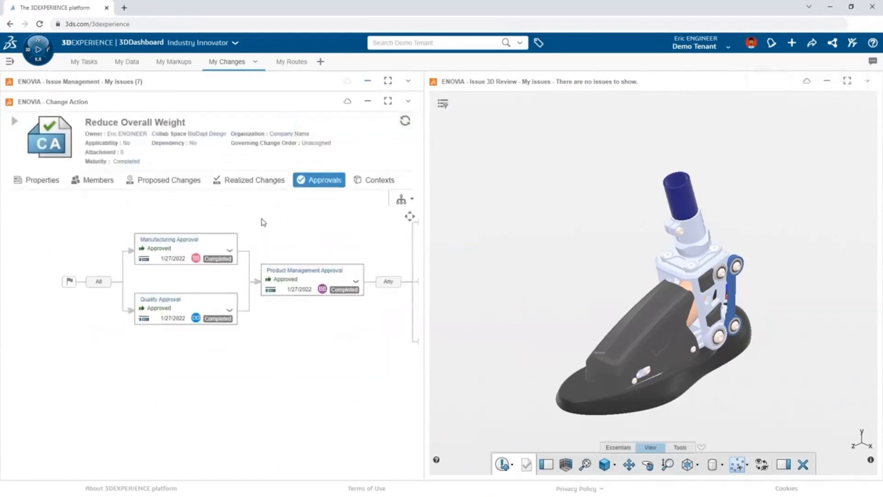
# - List the six Released realized changes and check 1-17-999 B.1's release approvals
pyautogui.click(254, 179)
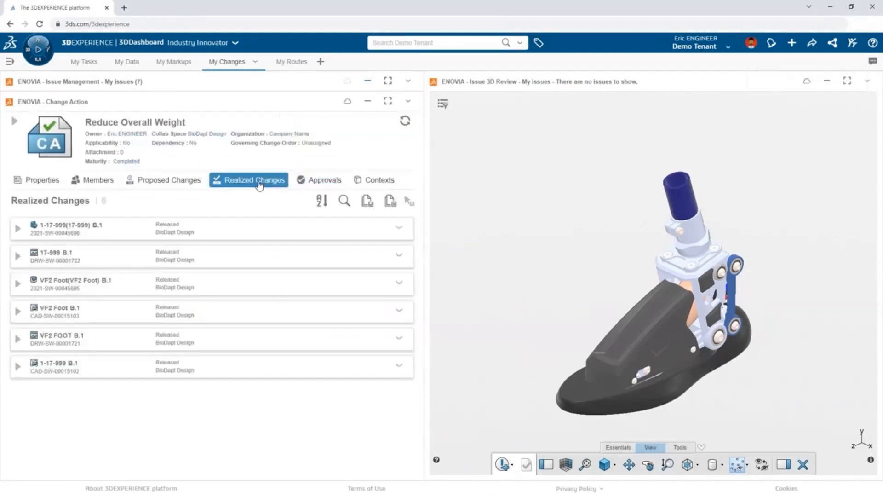
pyautogui.moveTo(257, 232)
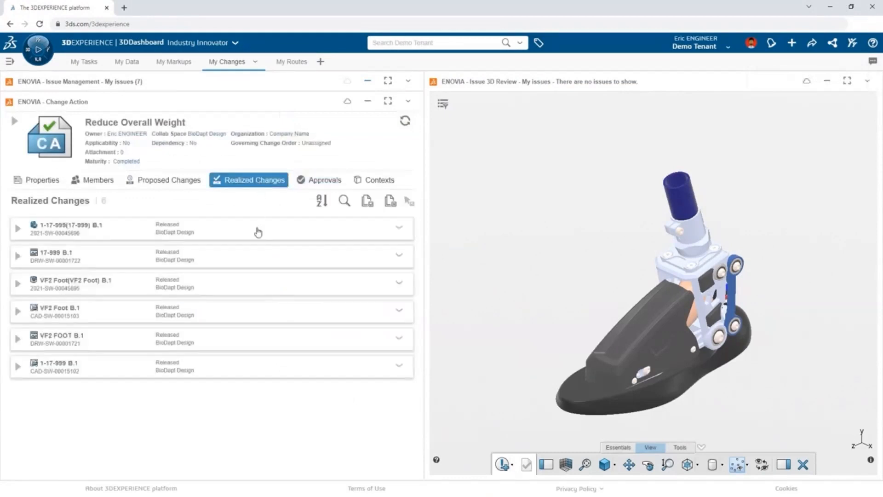
pyautogui.click(399, 228)
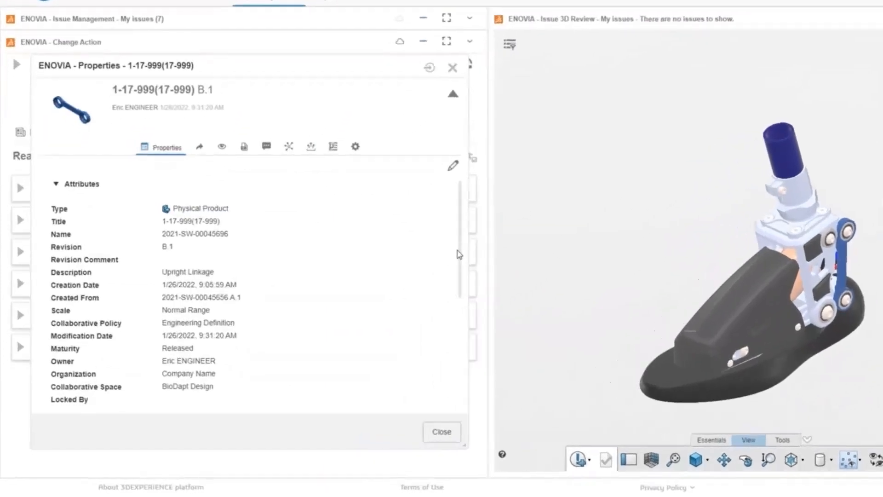
pyautogui.click(233, 145)
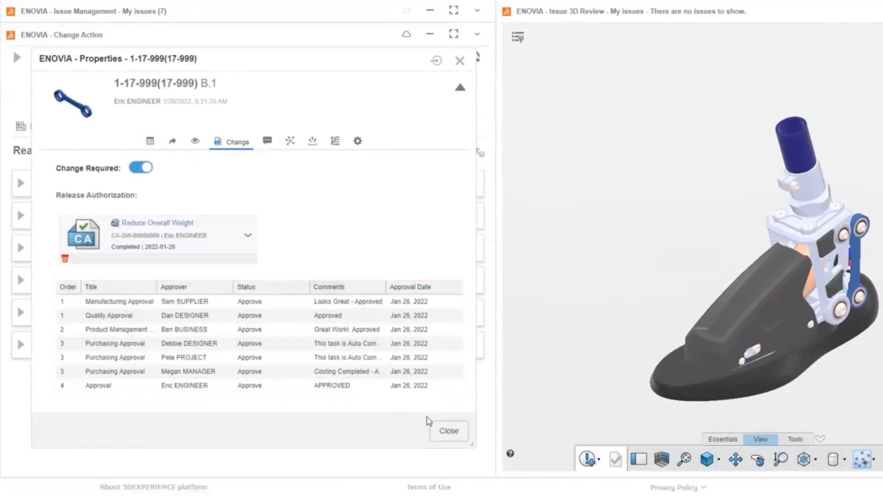
pyautogui.click(448, 430)
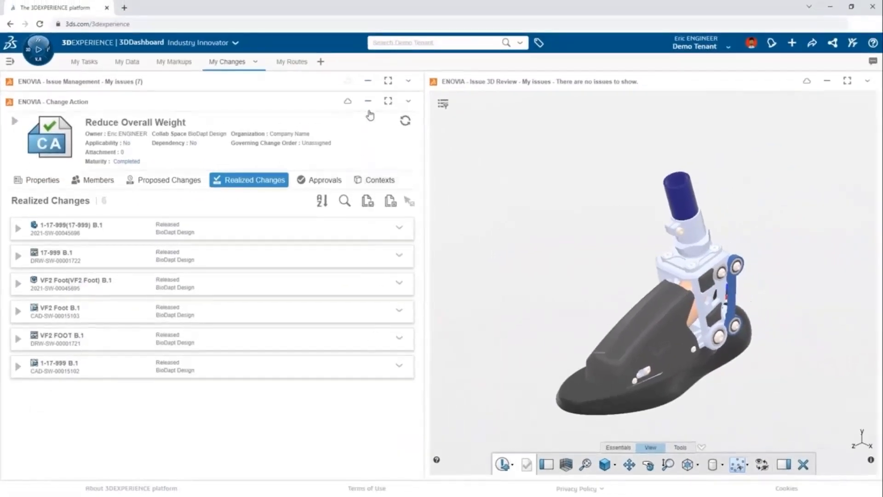
# - Collapse the Change Action widget, expand My Issues and show the Reduce Overall Weight issue details
pyautogui.click(368, 102)
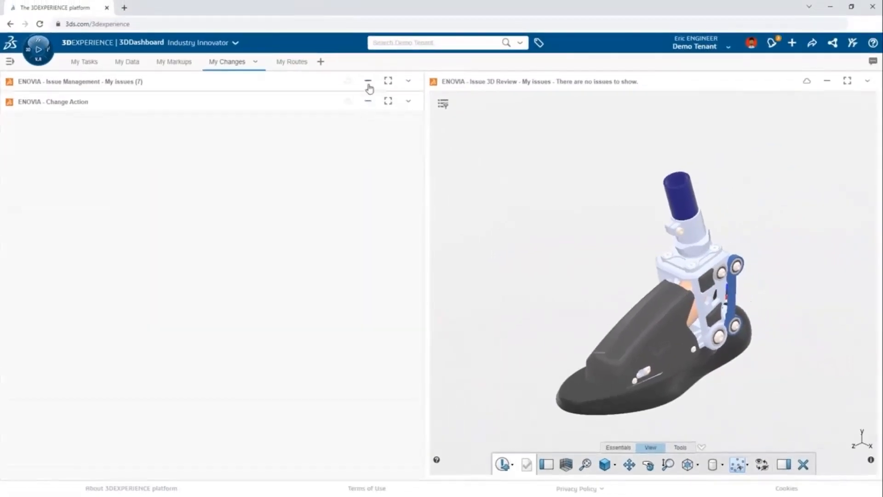
pyautogui.click(368, 81)
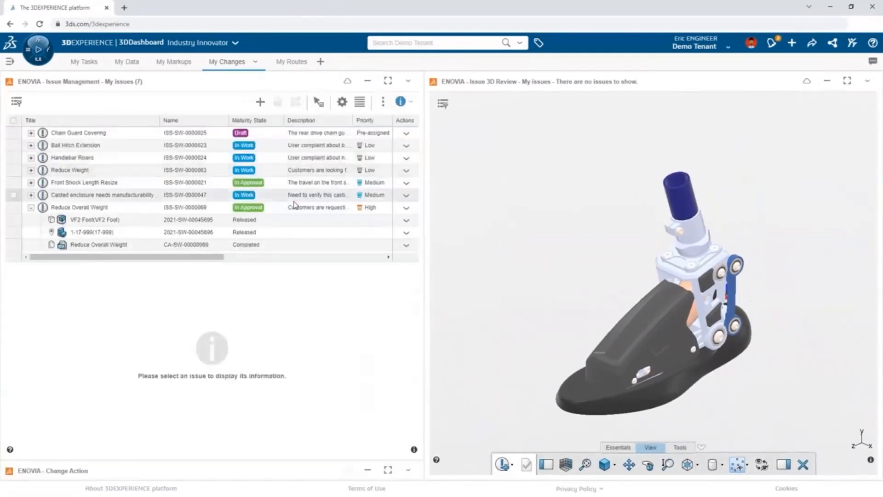
pyautogui.click(79, 207)
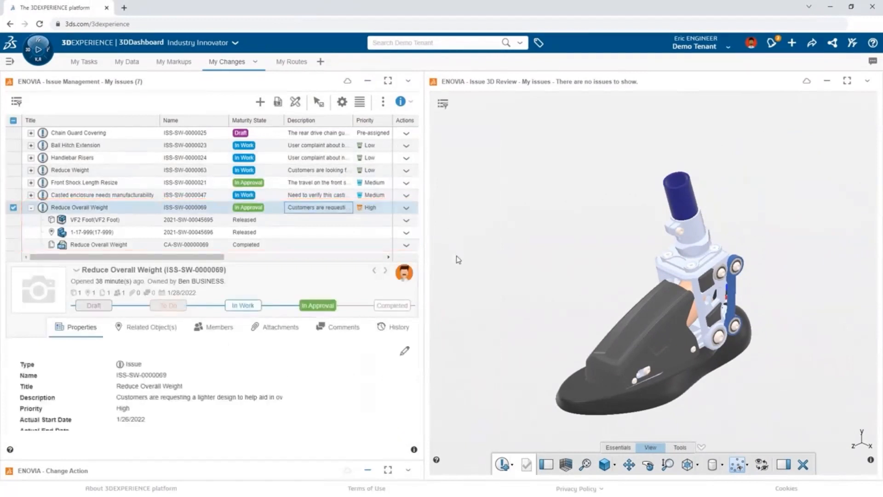
pyautogui.moveTo(392, 306)
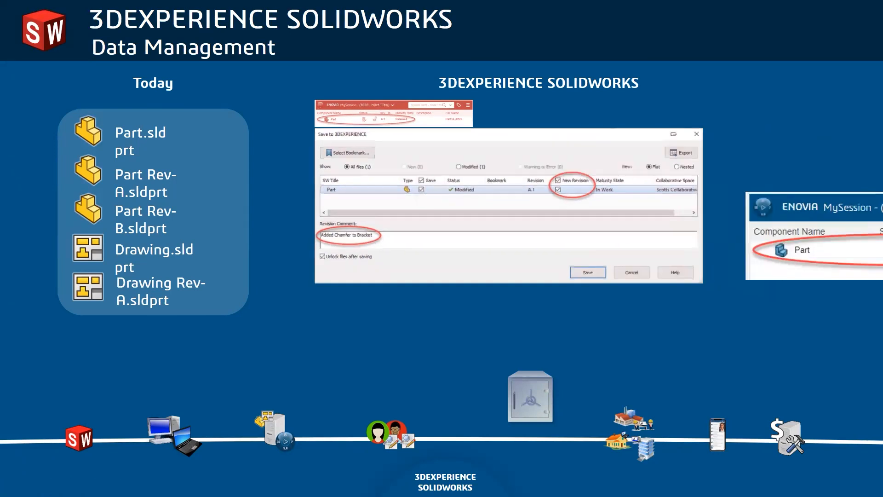
# - Advance the slide so the ENOVIA MySession view of Part at revision A.2, In Work, flies in
pyautogui.click(588, 273)
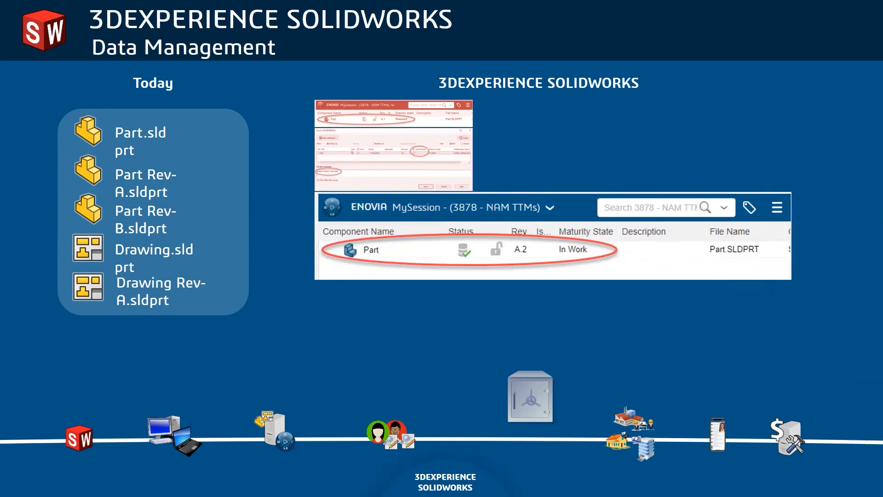